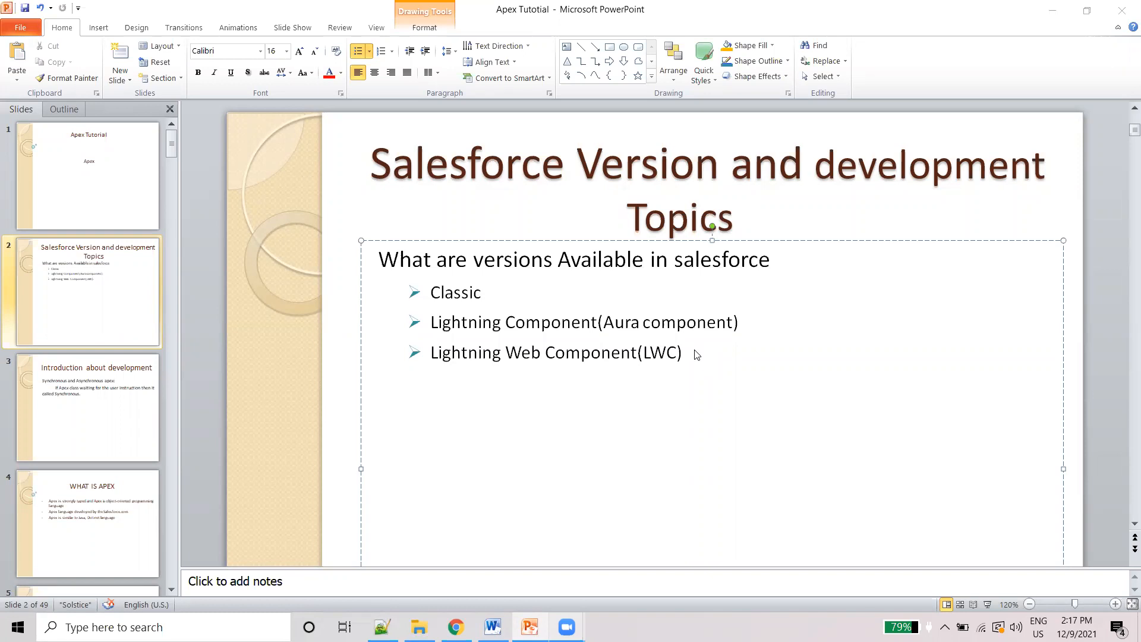
Add a 36 pt "Classic:" heading under the Apex title in the Word document.
left_click(682, 352)
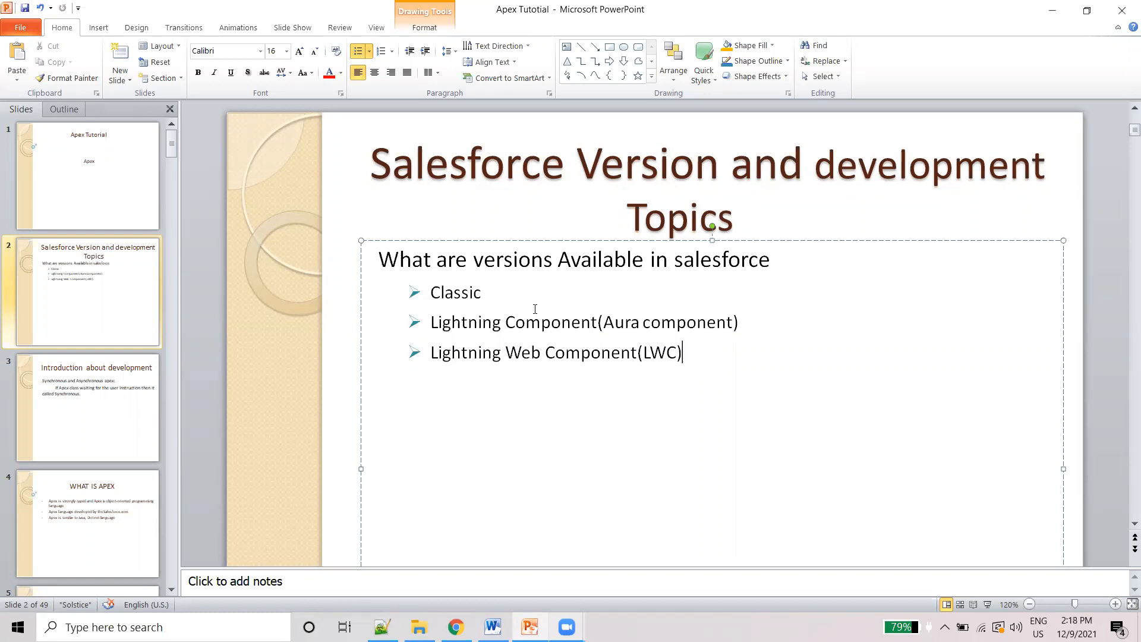
mouse_move(404, 122)
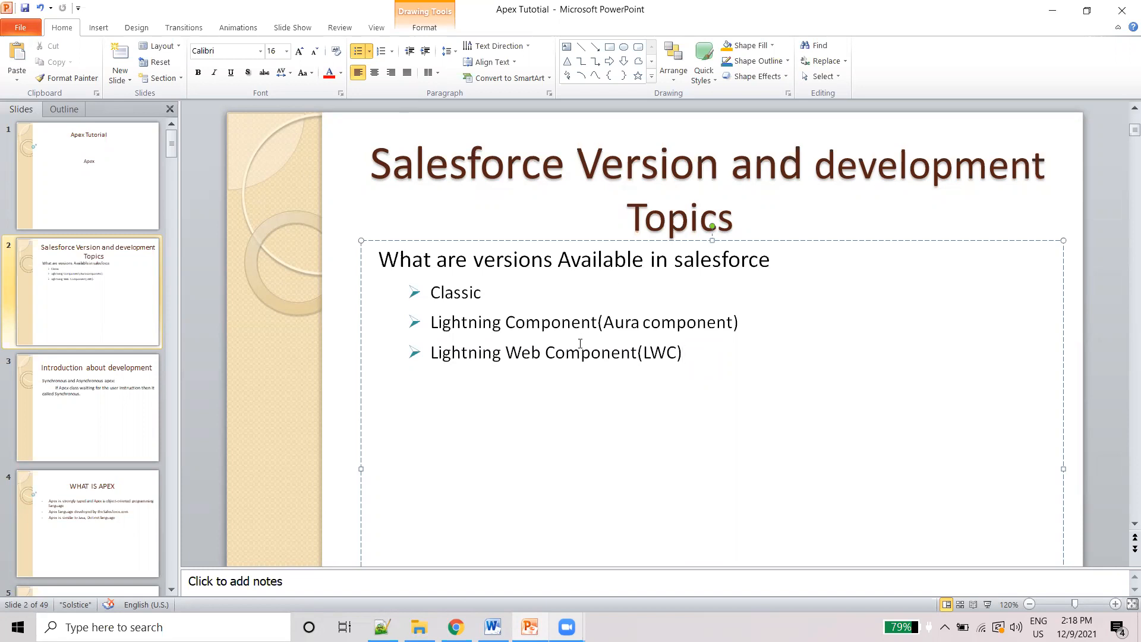
left_click(682, 351)
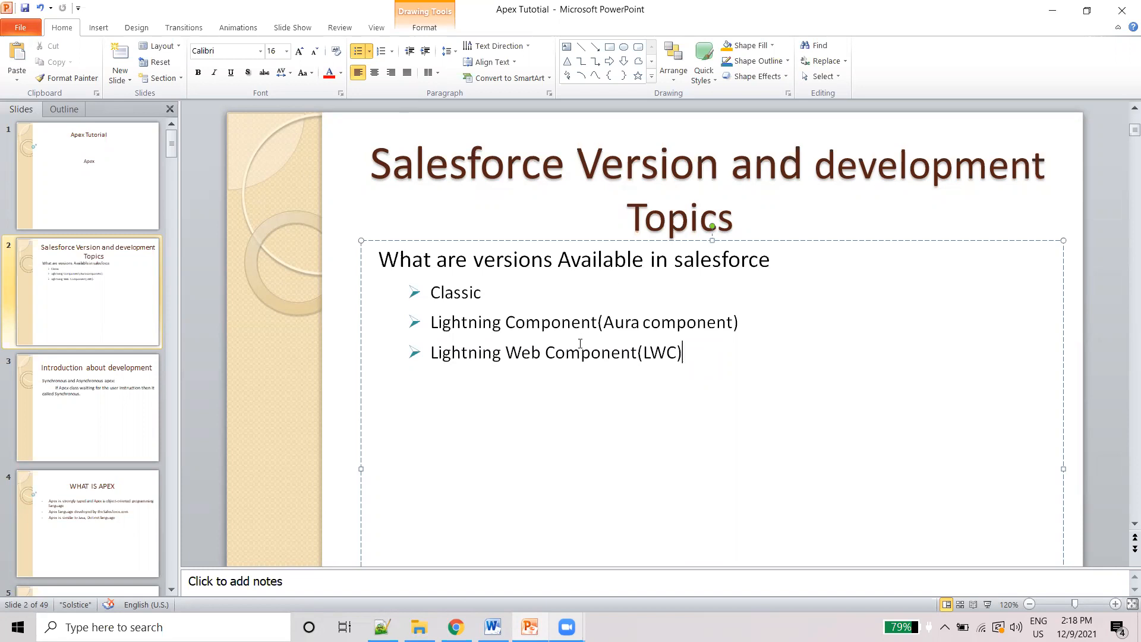
double_click(455, 292)
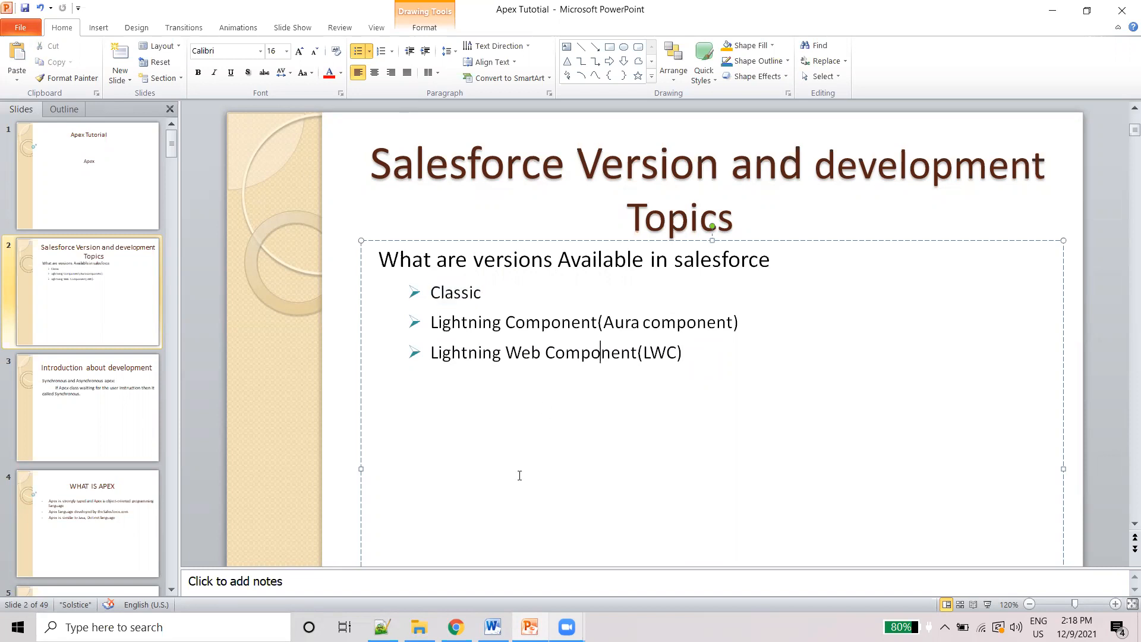
left_click(492, 627)
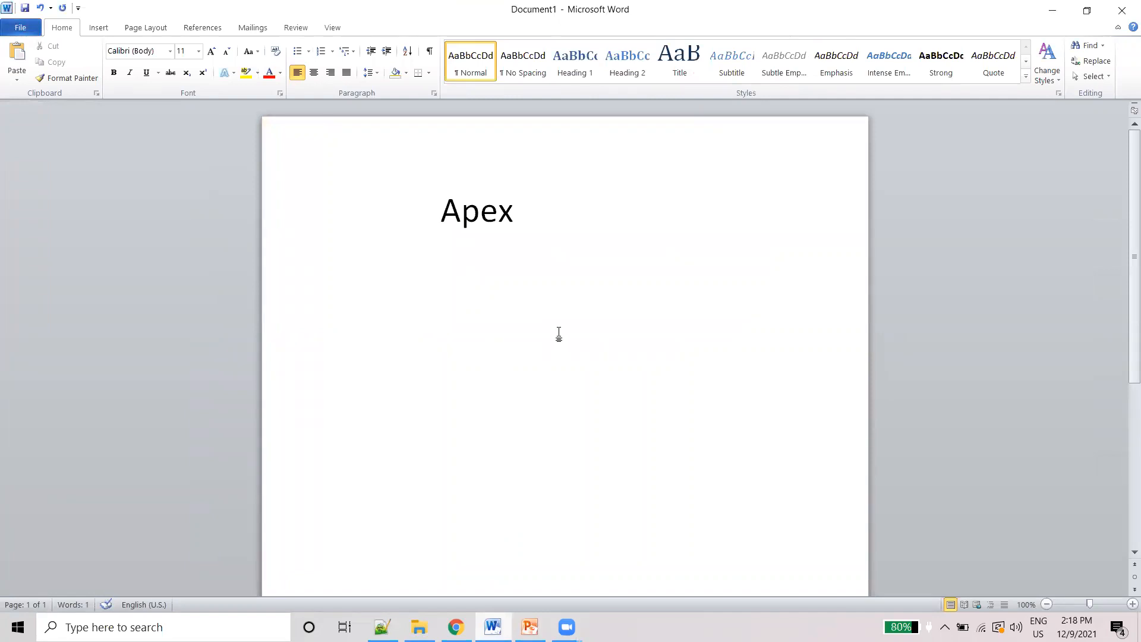
type("Class")
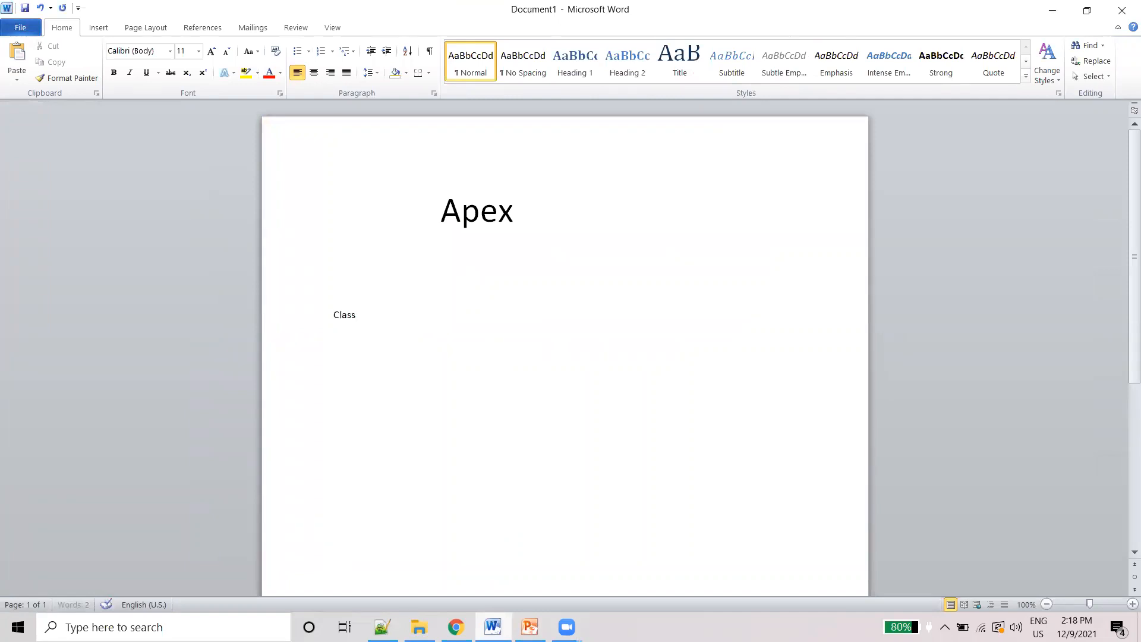
type(":")
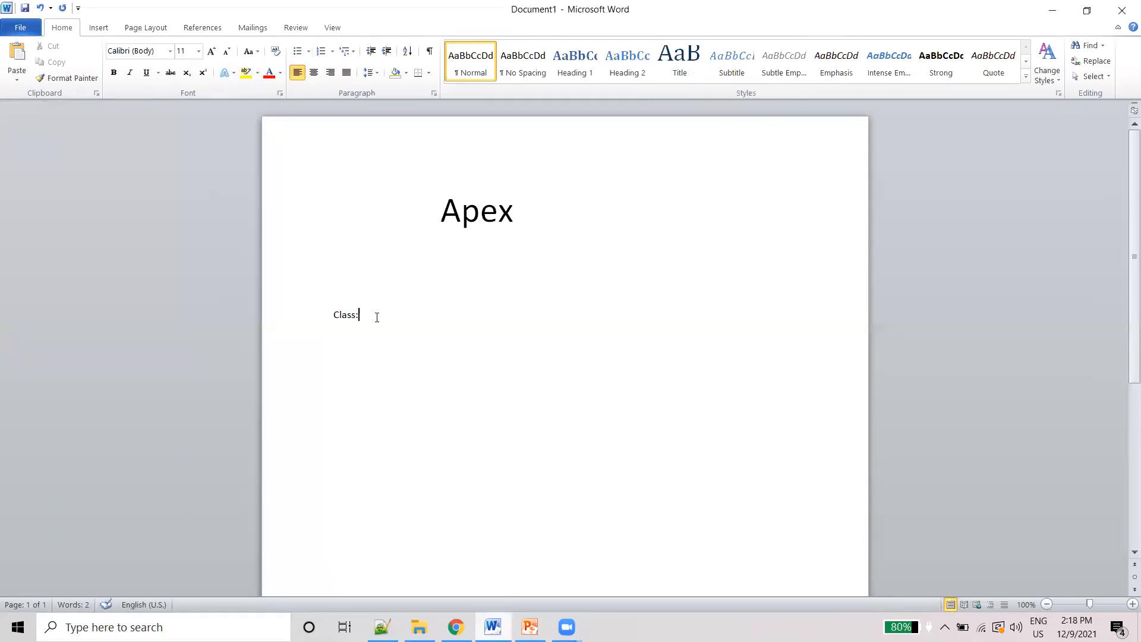
left_click(198, 51)
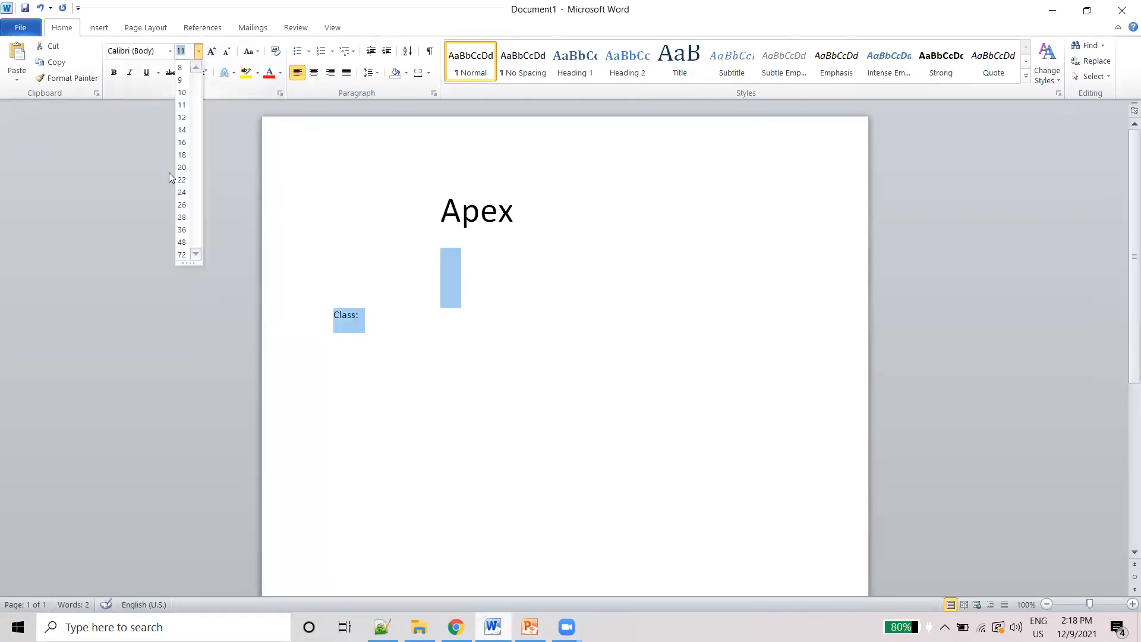
left_click(180, 229)
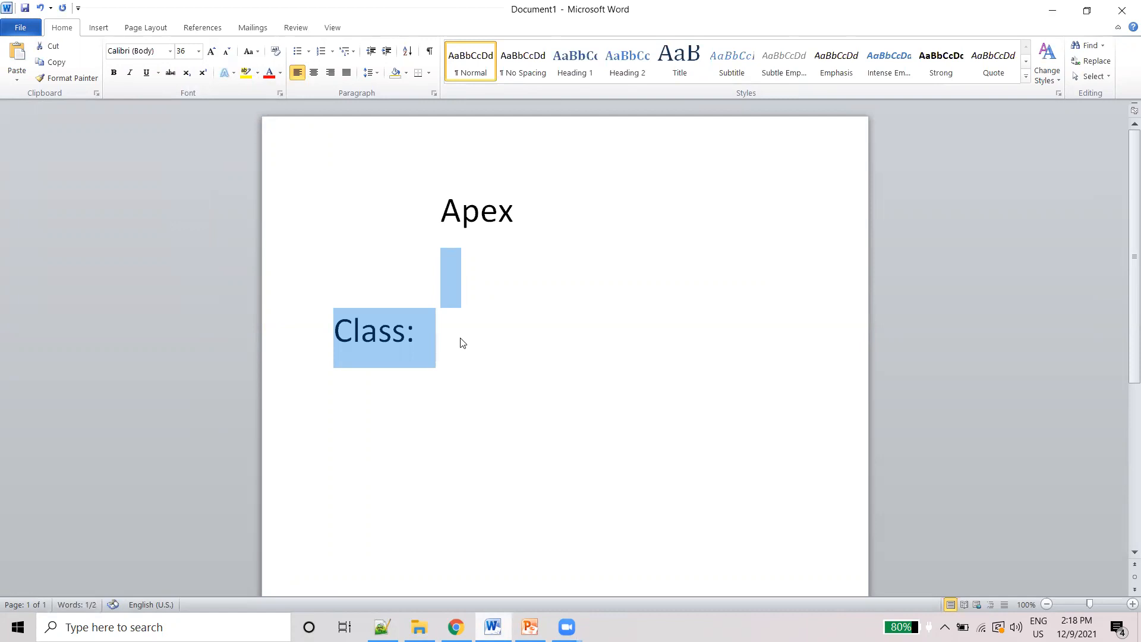
left_click(369, 390)
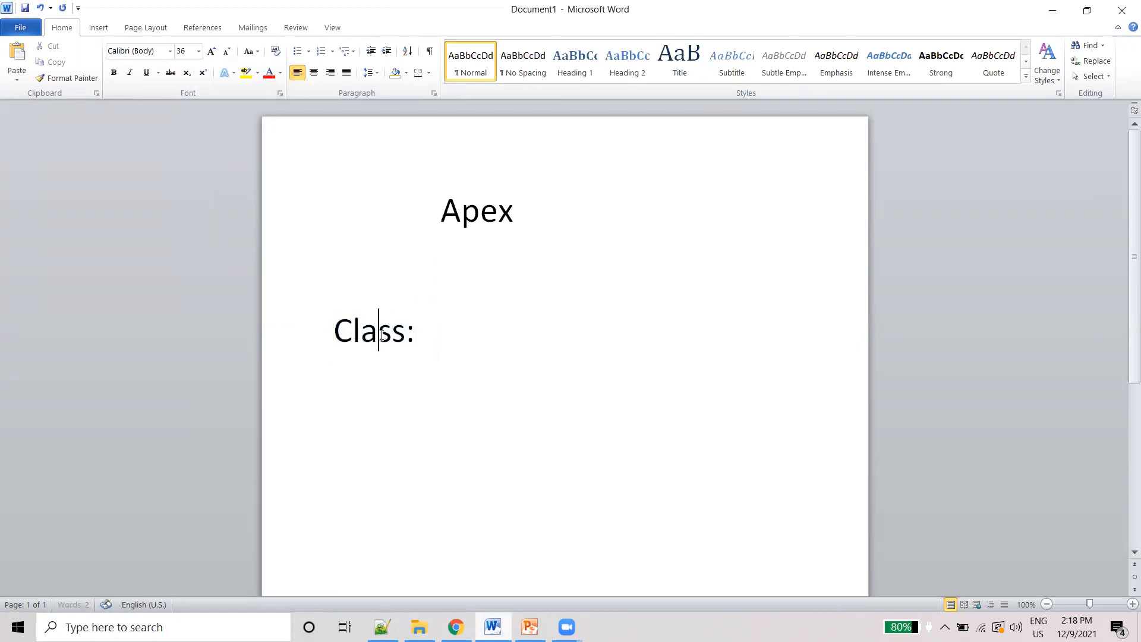
key("BackSpace")
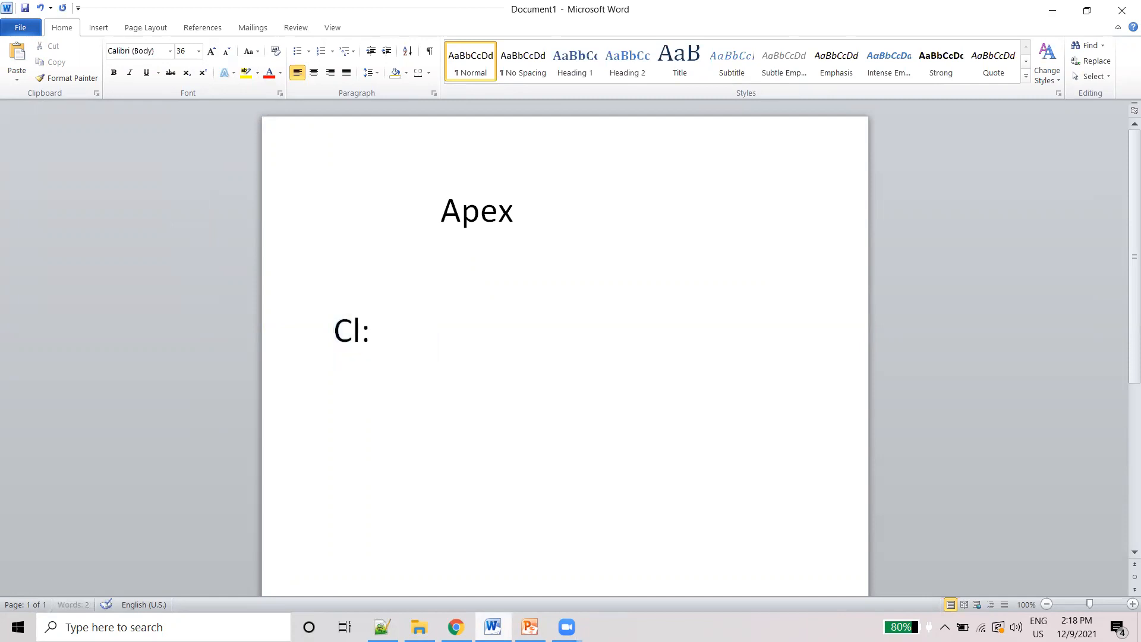
type("assic")
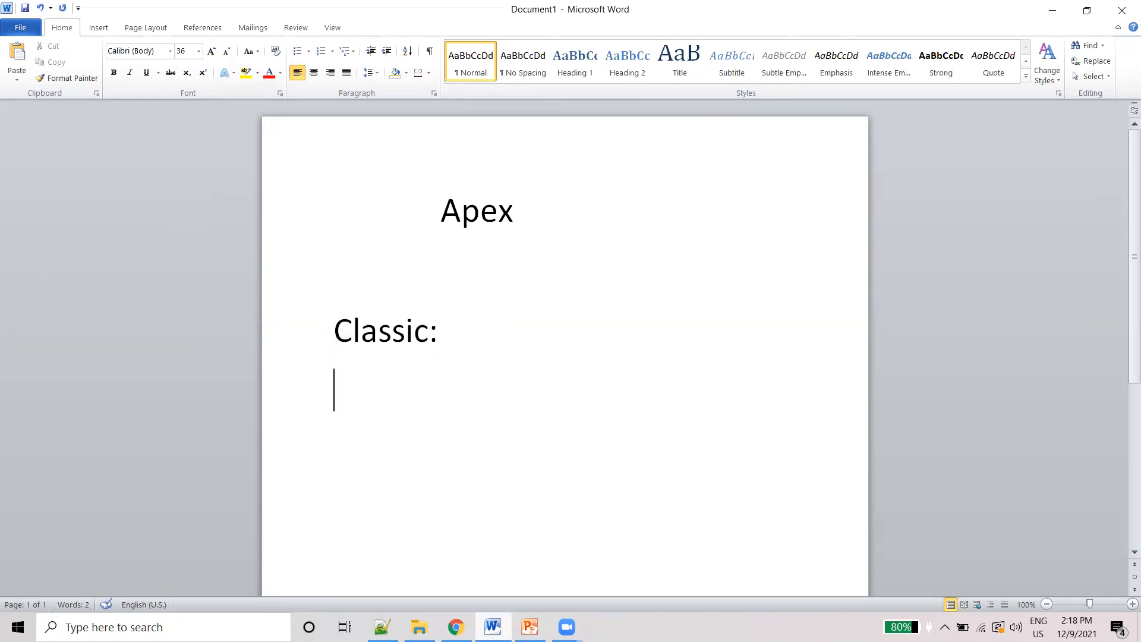
Add a line reading Client Side(Front End) and Server Side beneath the heading.
type("Cl")
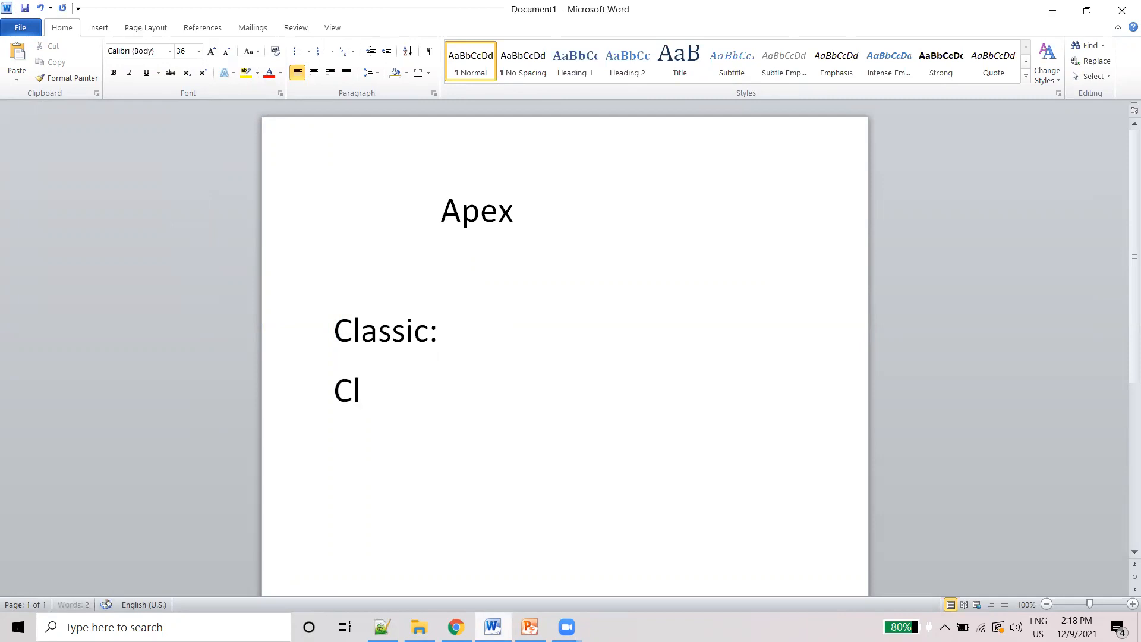
type("ient Si")
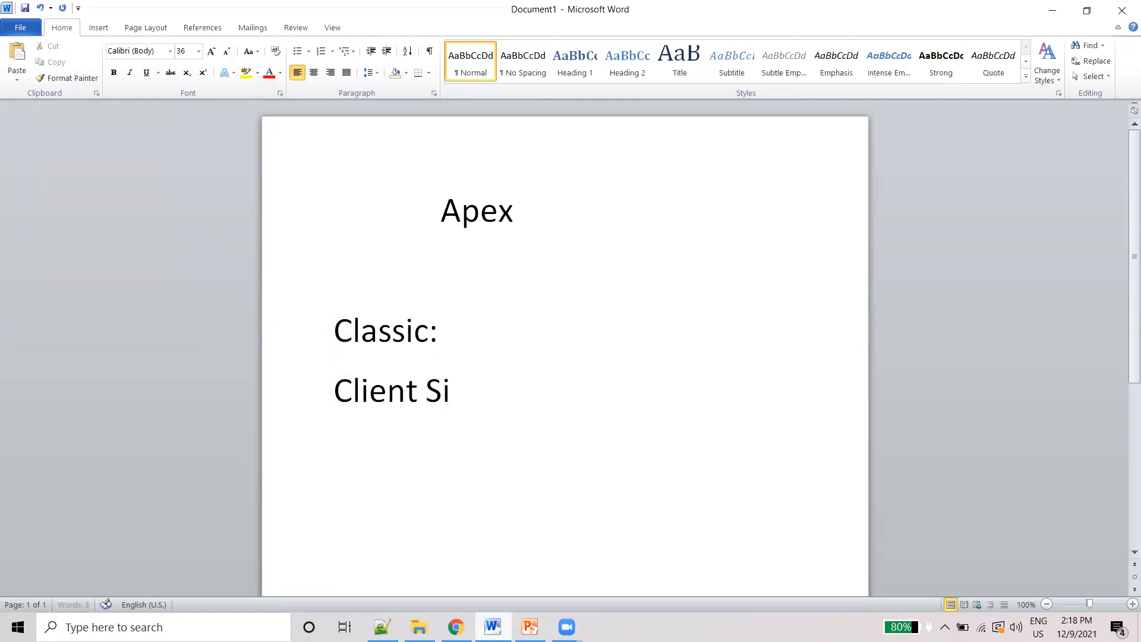
type("de")
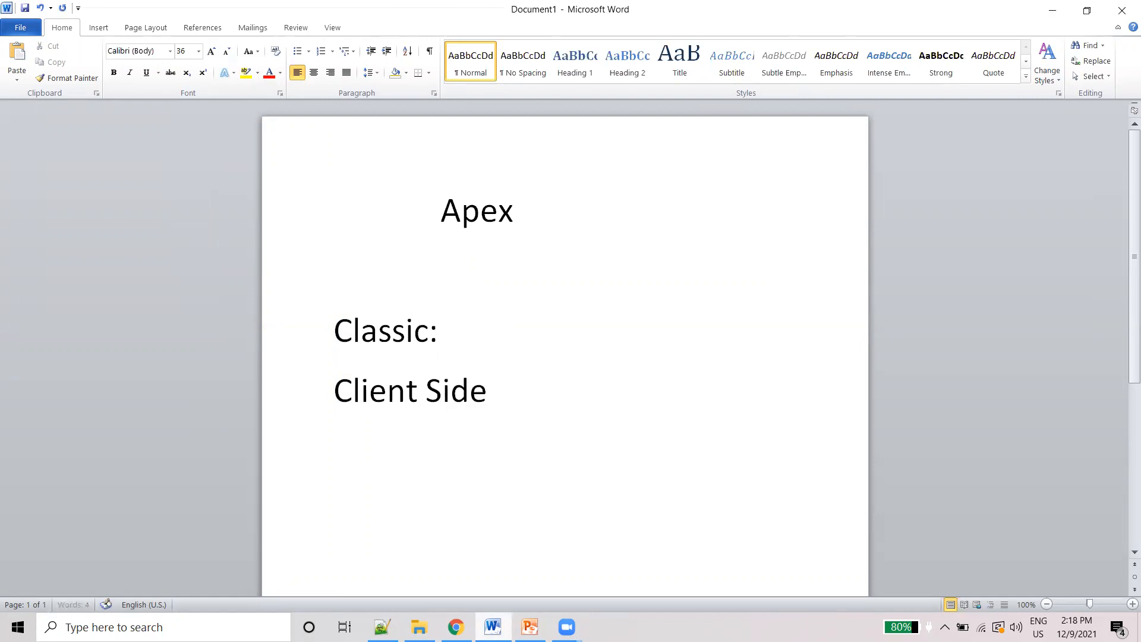
type("S")
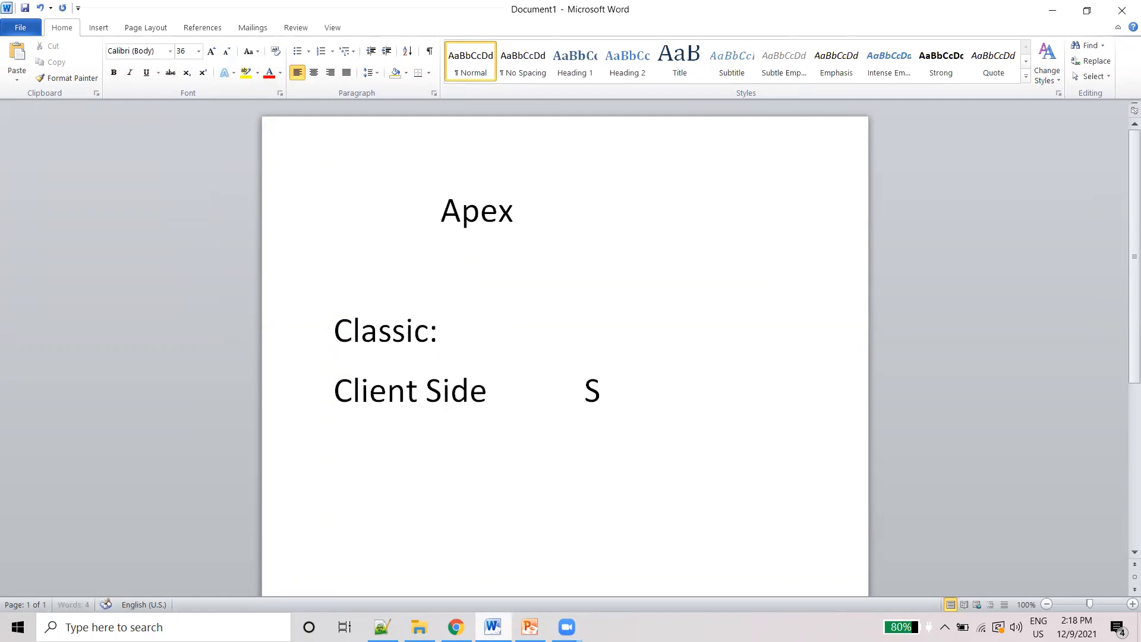
type("er")
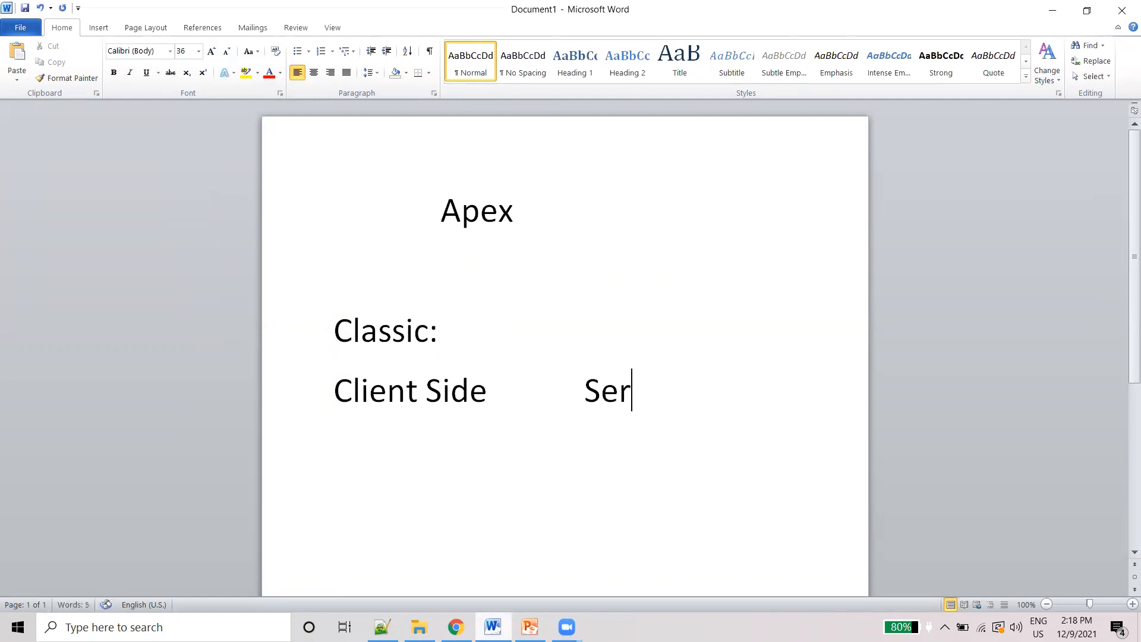
type("ver")
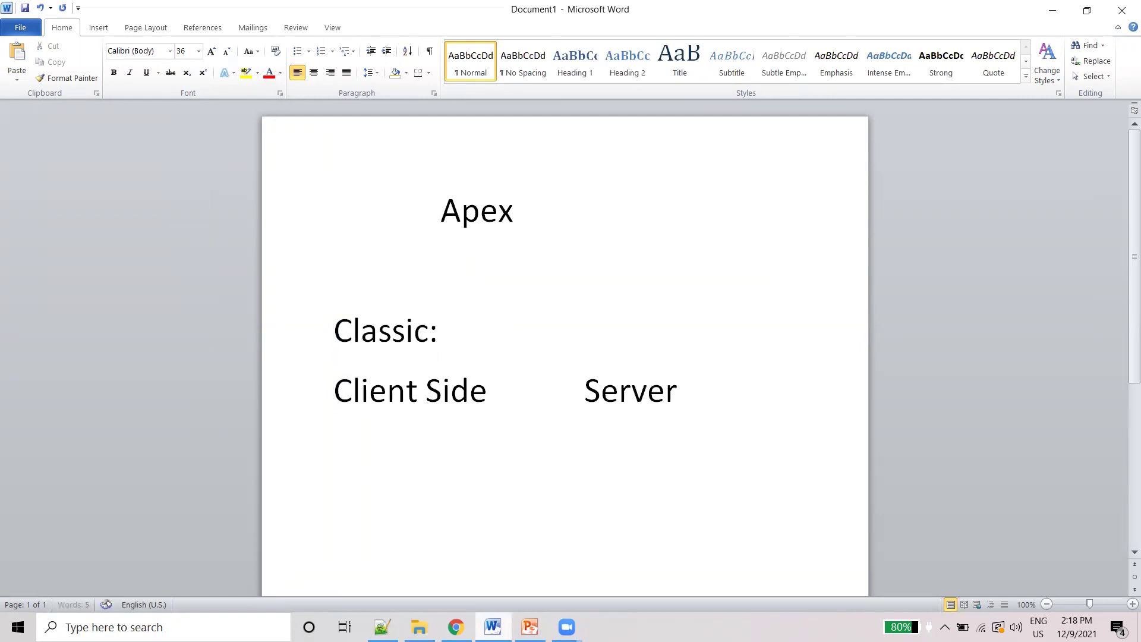
type("Side")
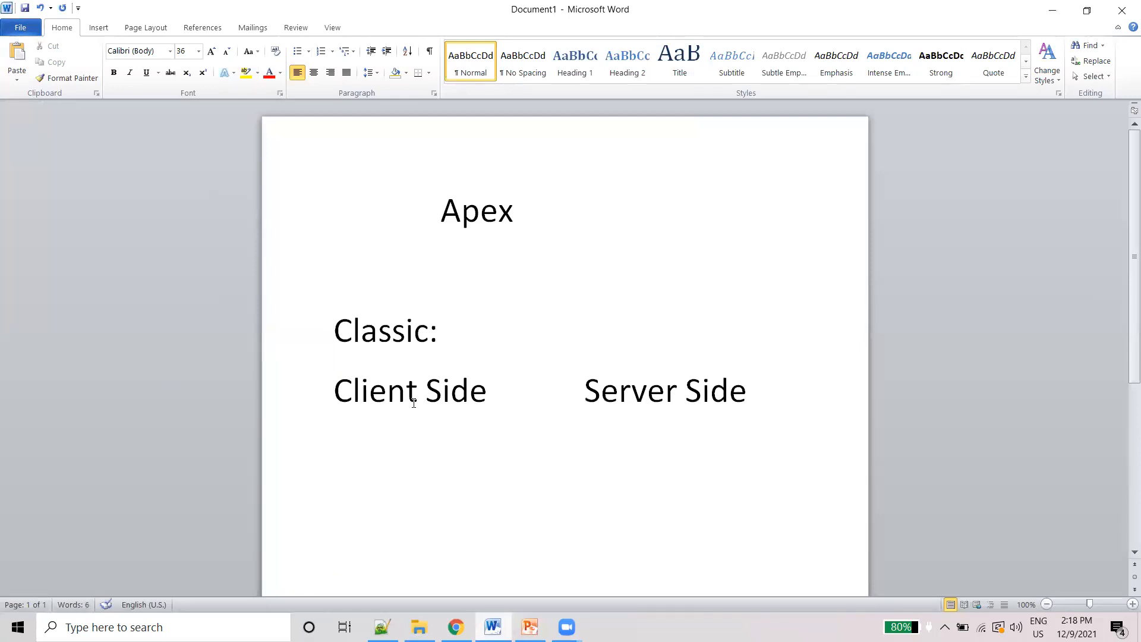
left_click(488, 391)
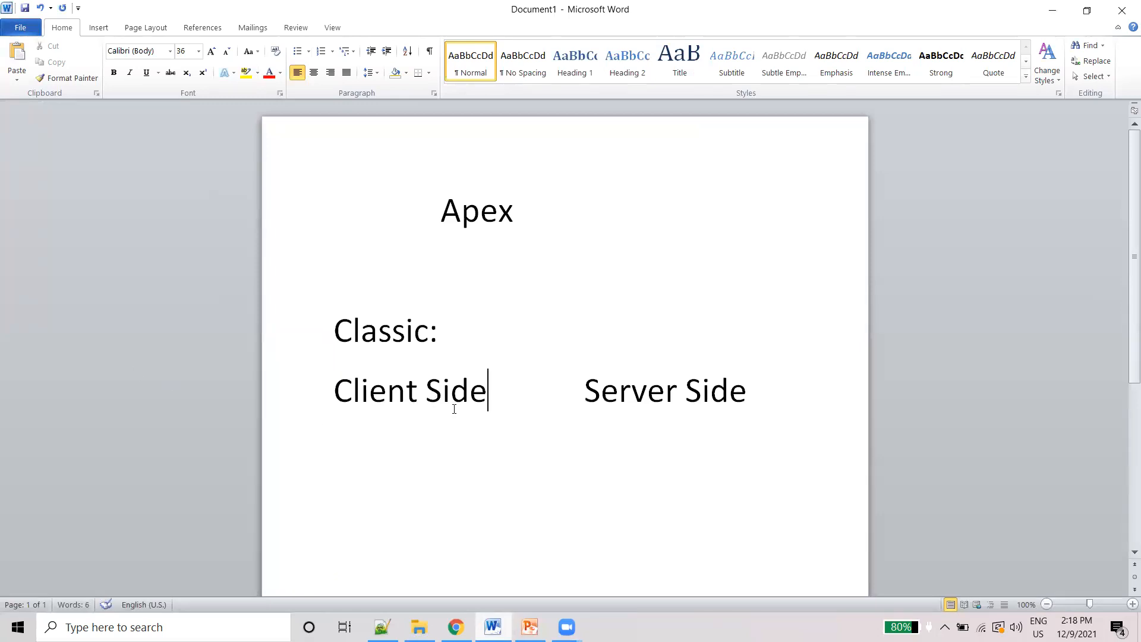
type("(")
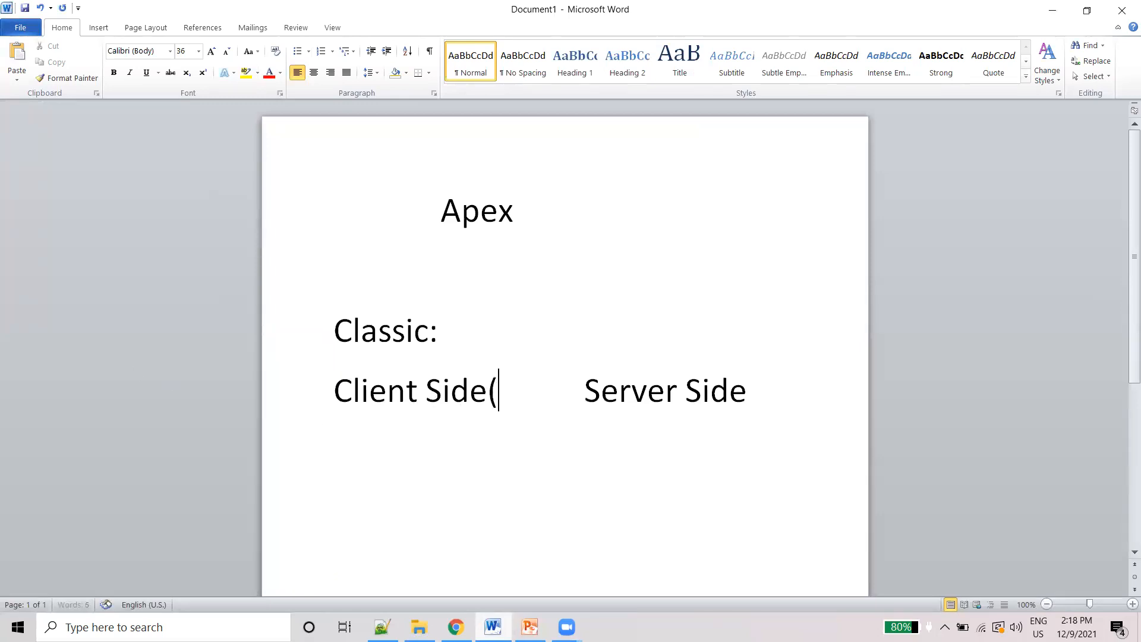
type("Front End")
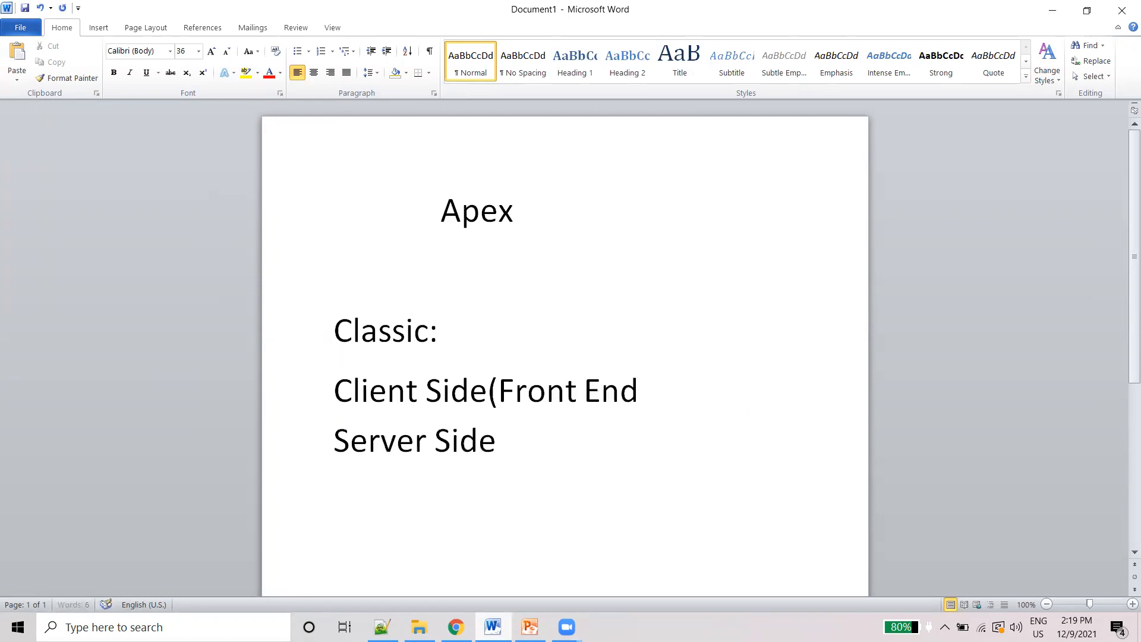
type(")")
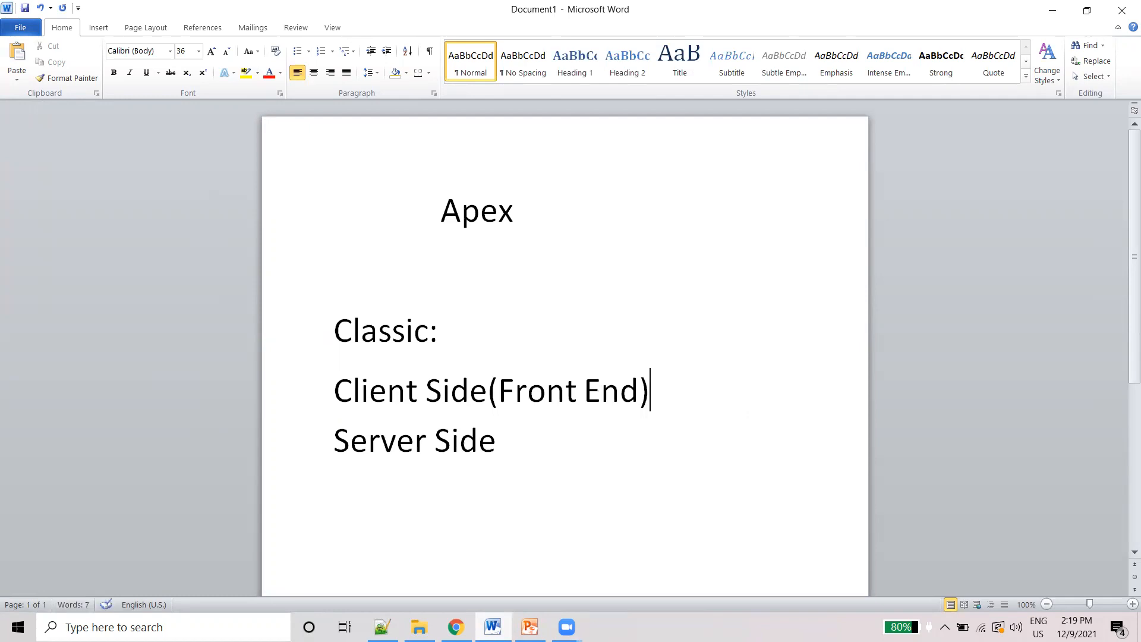
Set the client/server line to 24 pt and complete Server Side(Back End).
left_click(497, 440)
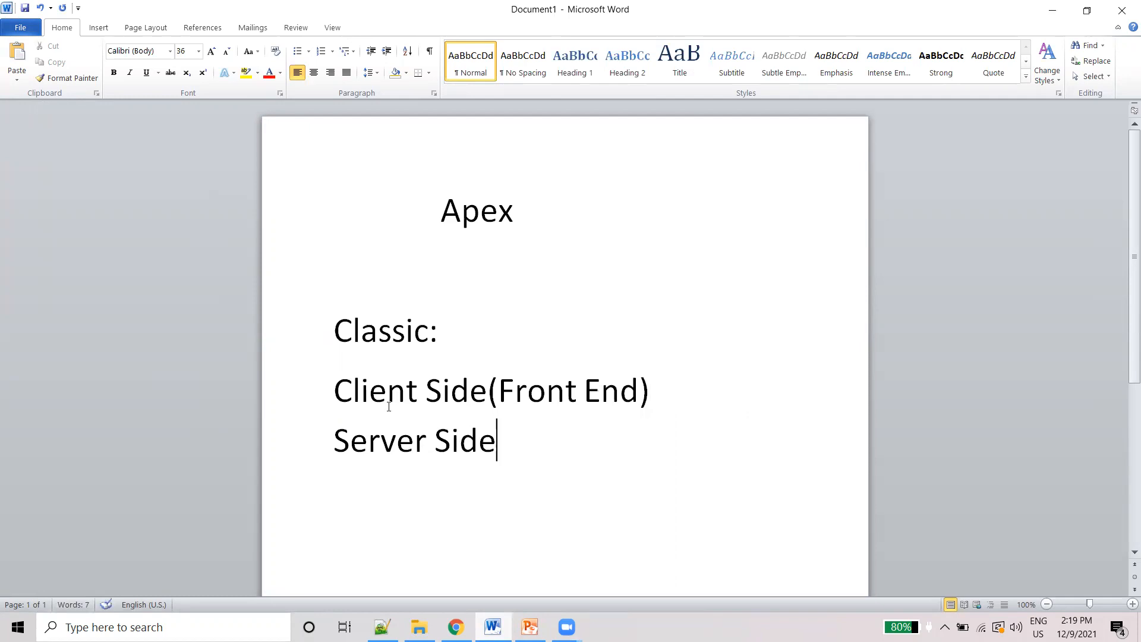
left_click(197, 51)
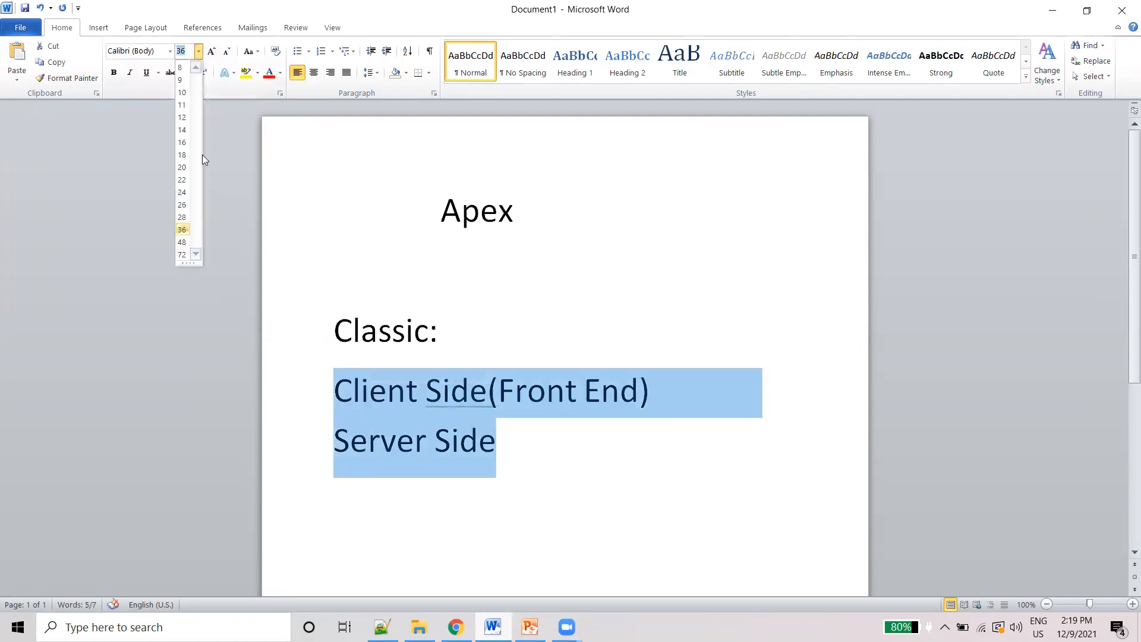
left_click(180, 192)
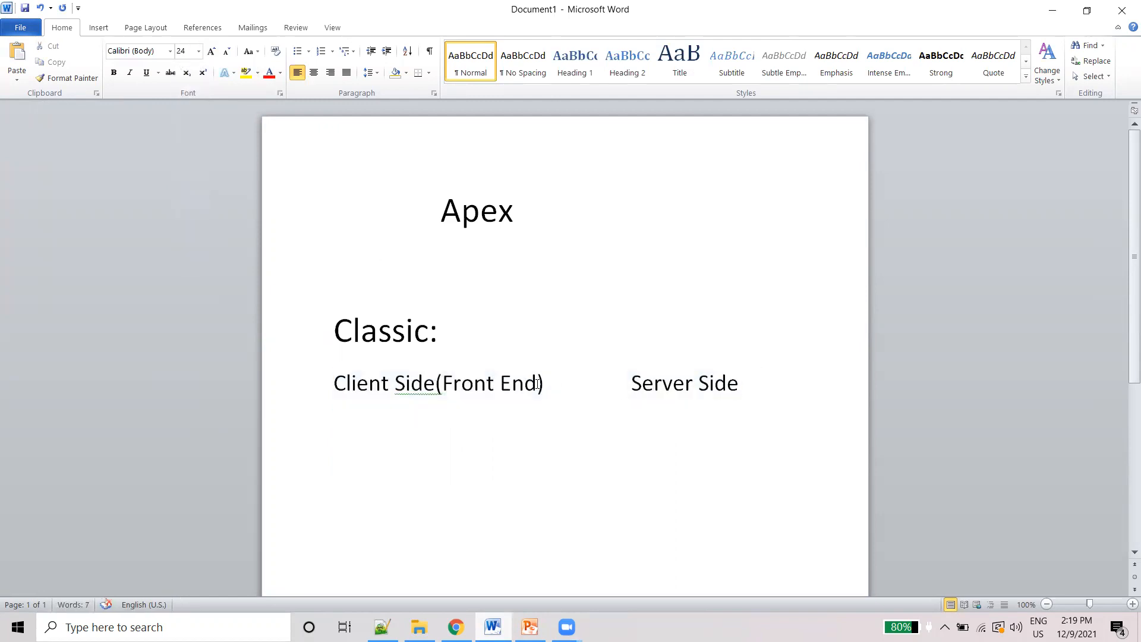
left_click(739, 384)
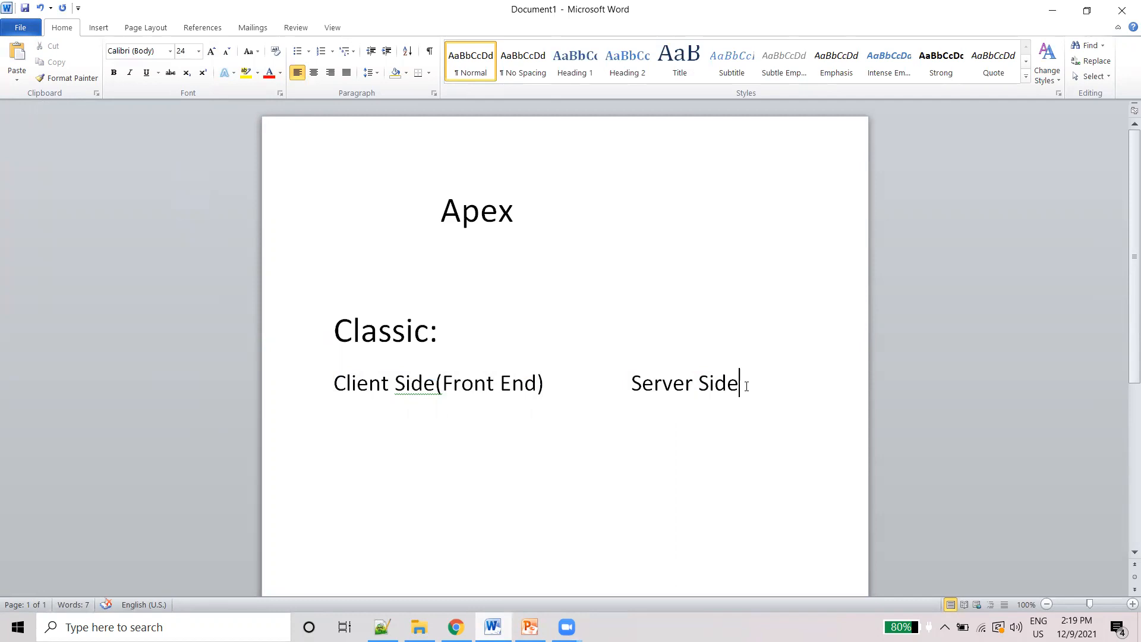
type("(Ban")
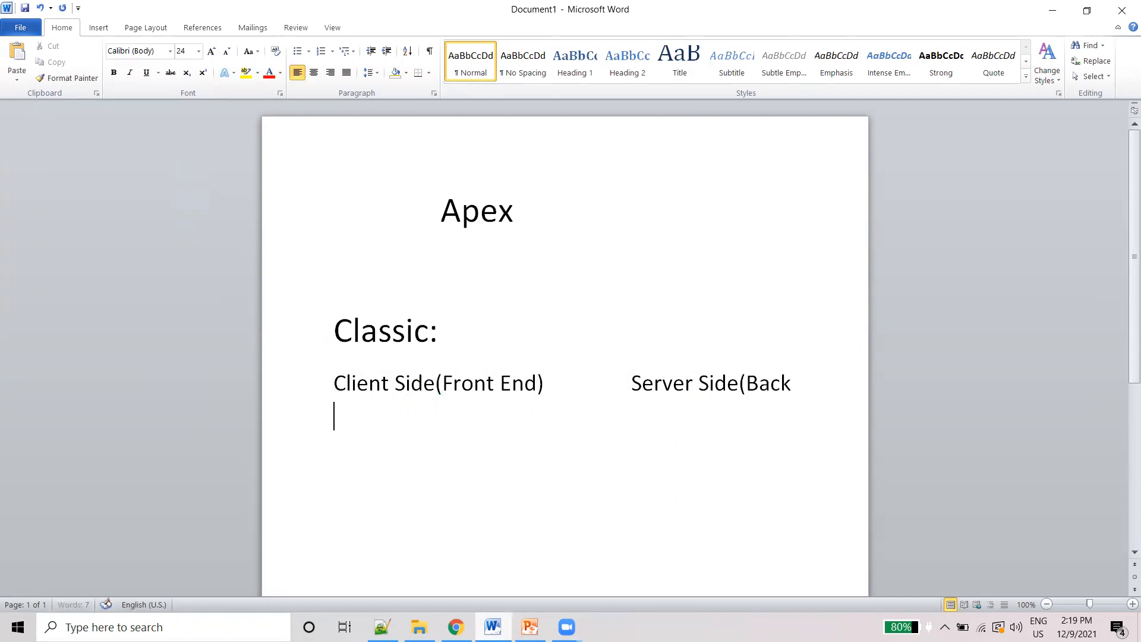
type("End)")
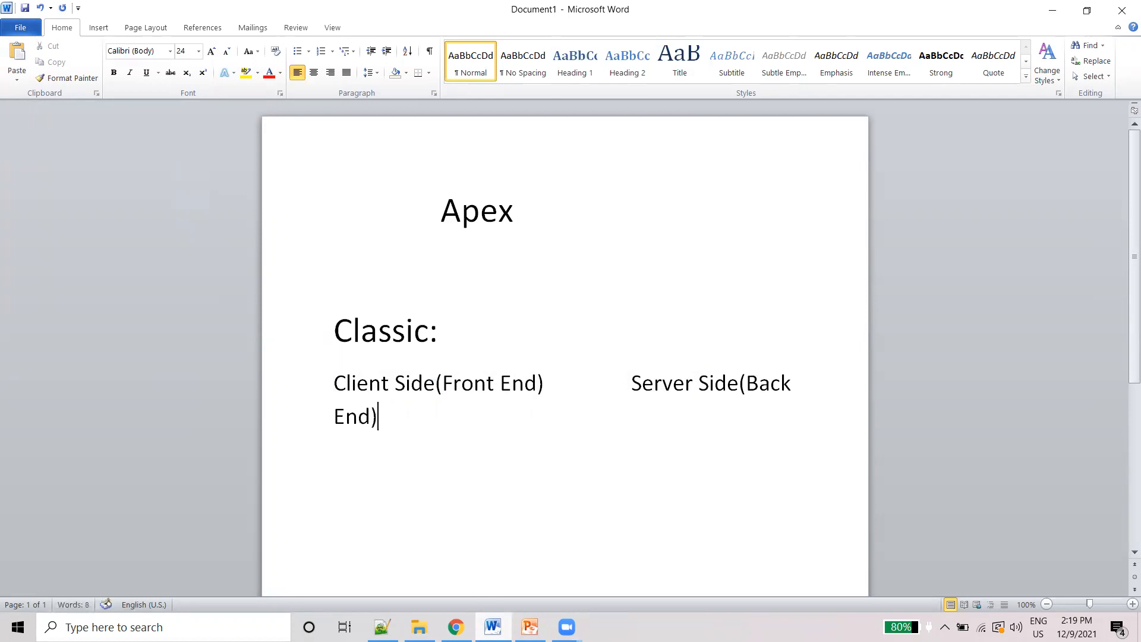
left_click(627, 382)
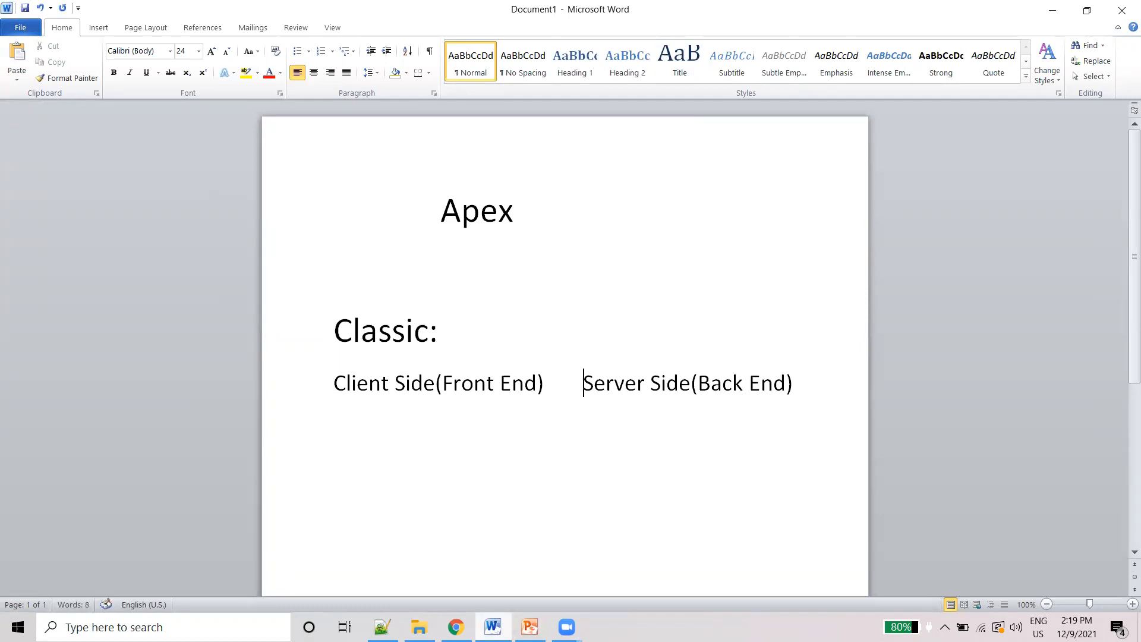
mouse_move(898, 414)
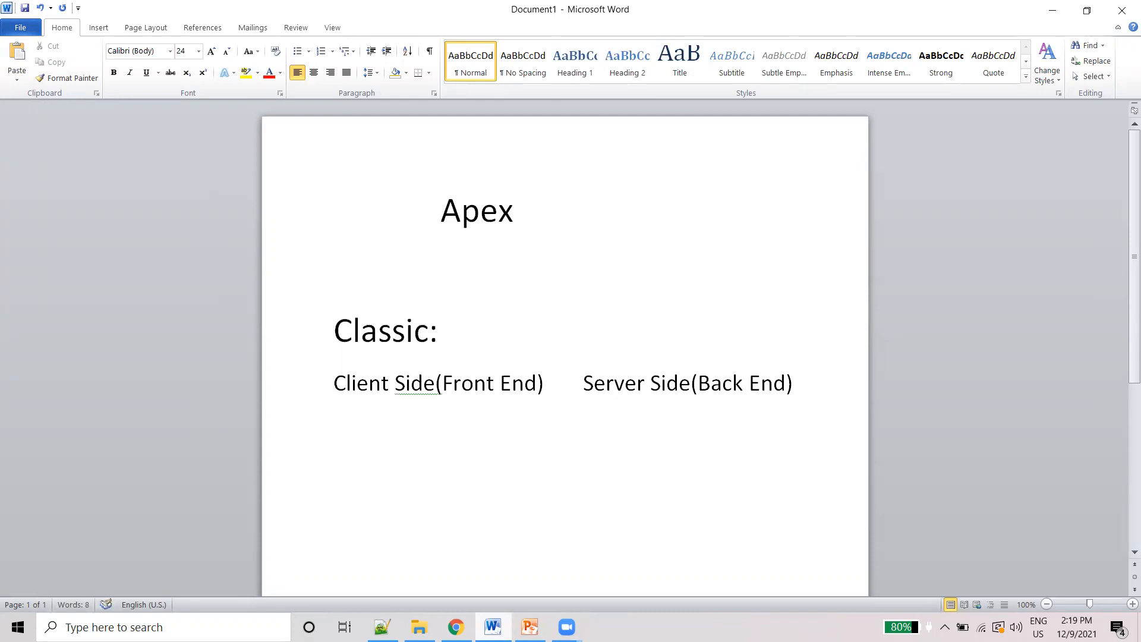
List VF Page under Client Side and Apex under Server Side for Classic.
type("Vi")
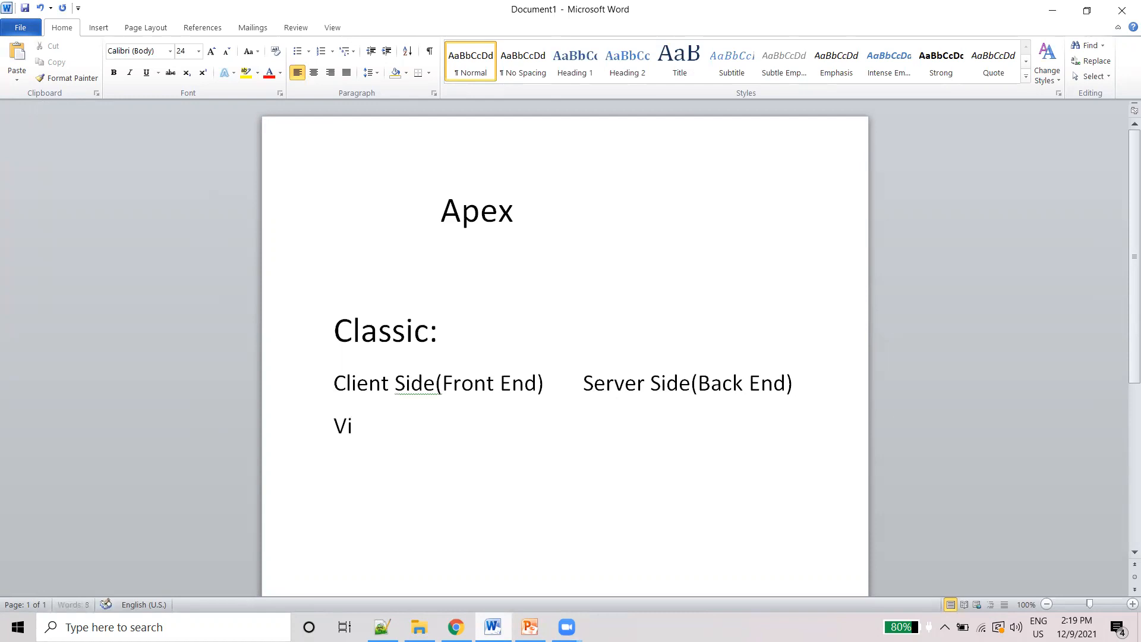
type("F P")
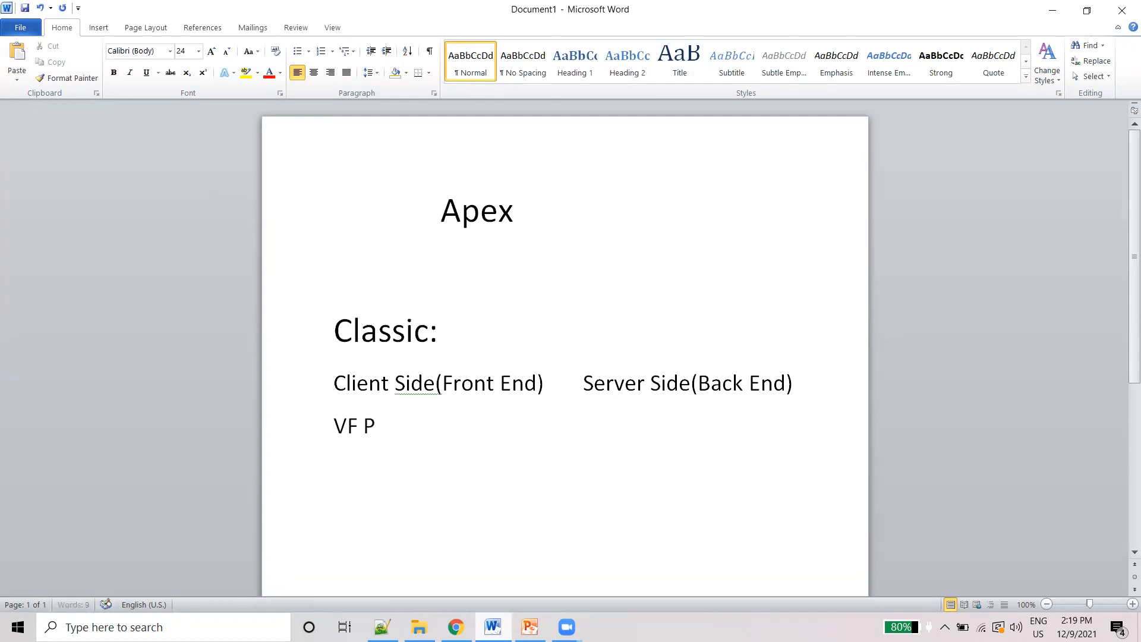
type("age")
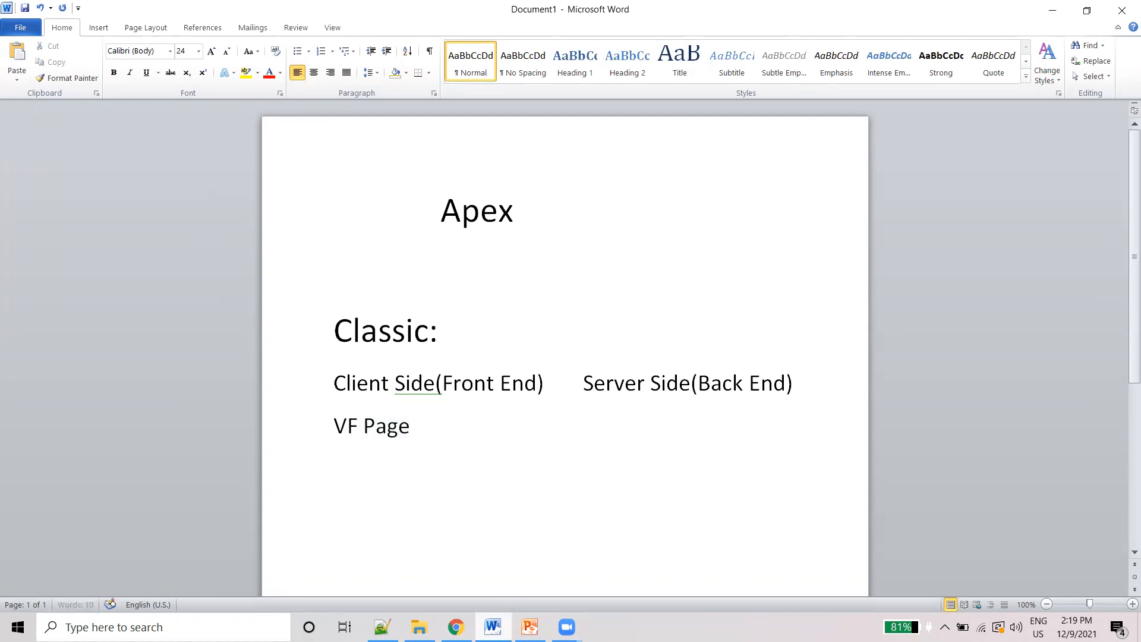
type("AP")
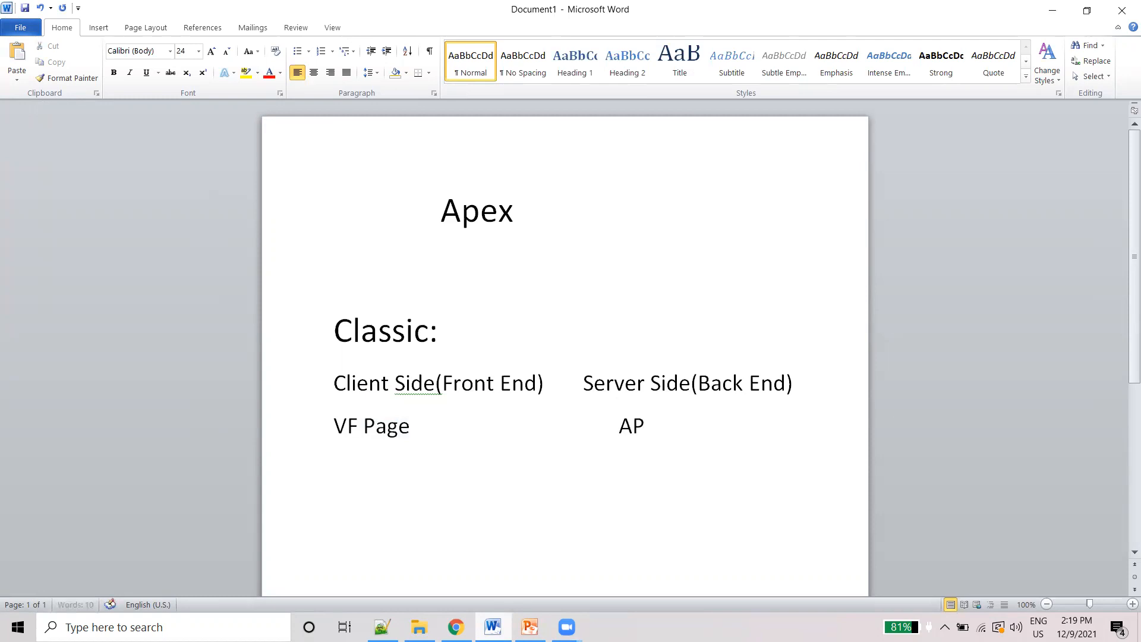
key("backspace")
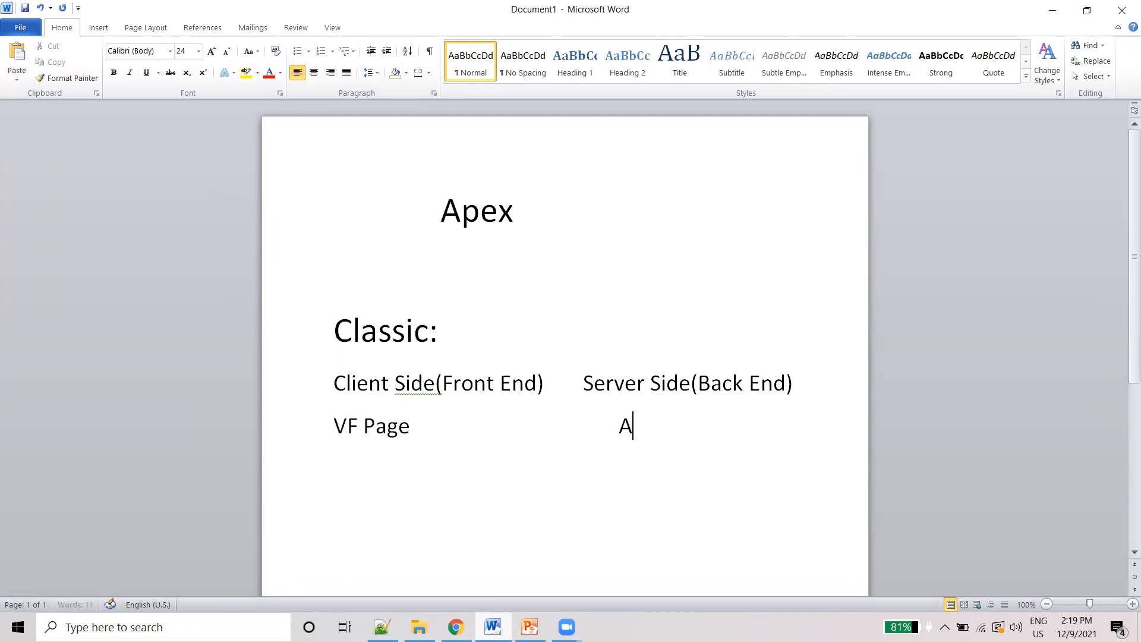
type("Pex")
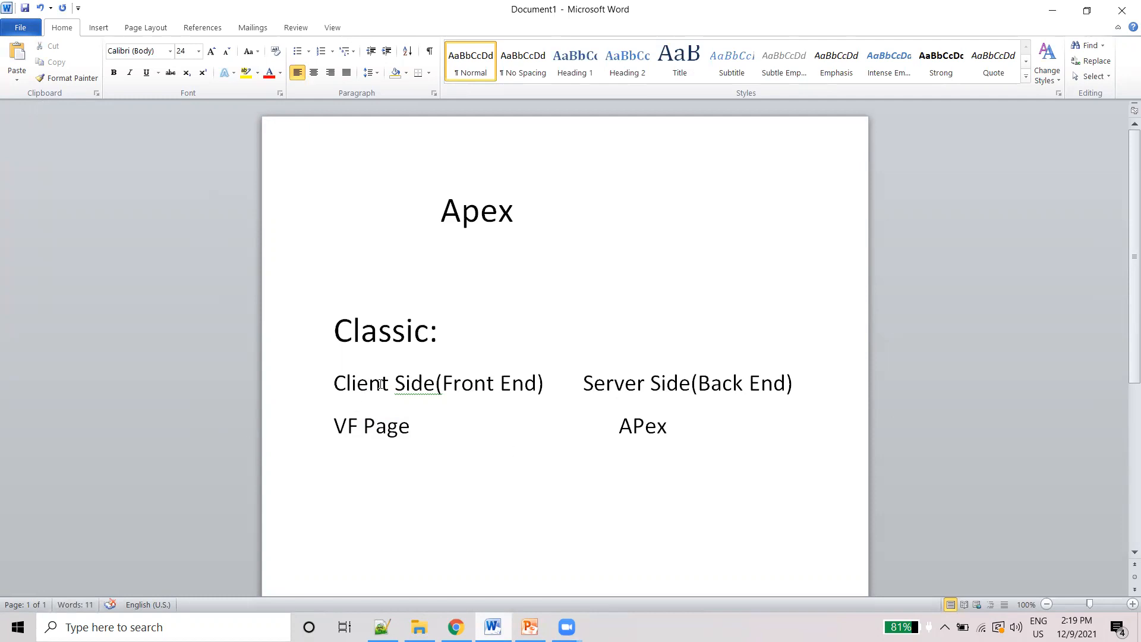
mouse_move(304, 254)
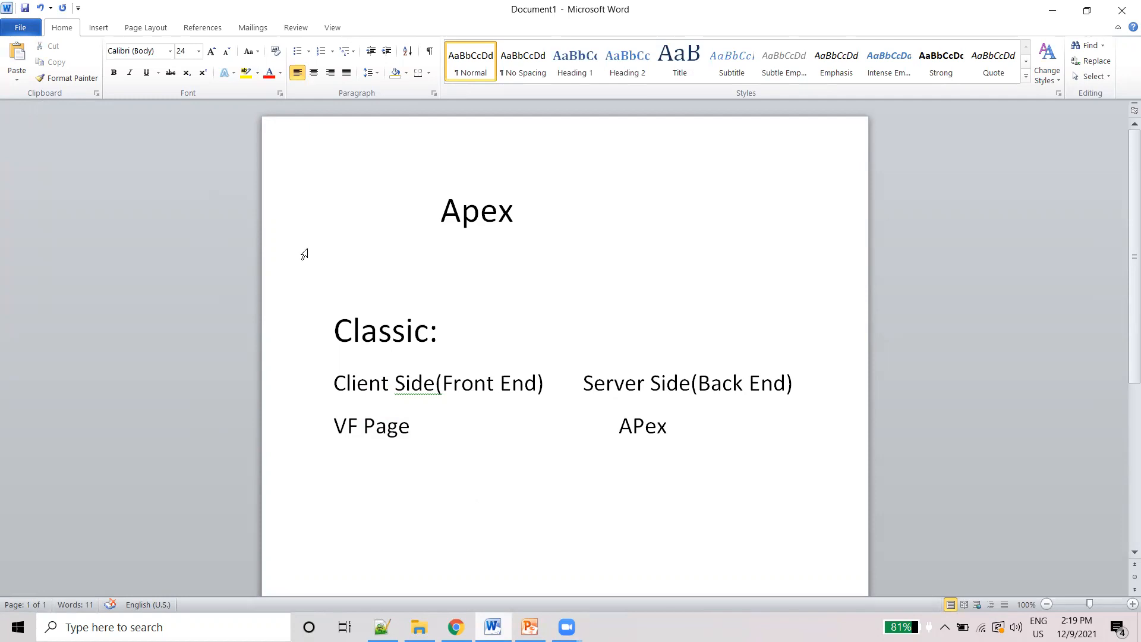
left_click(666, 425)
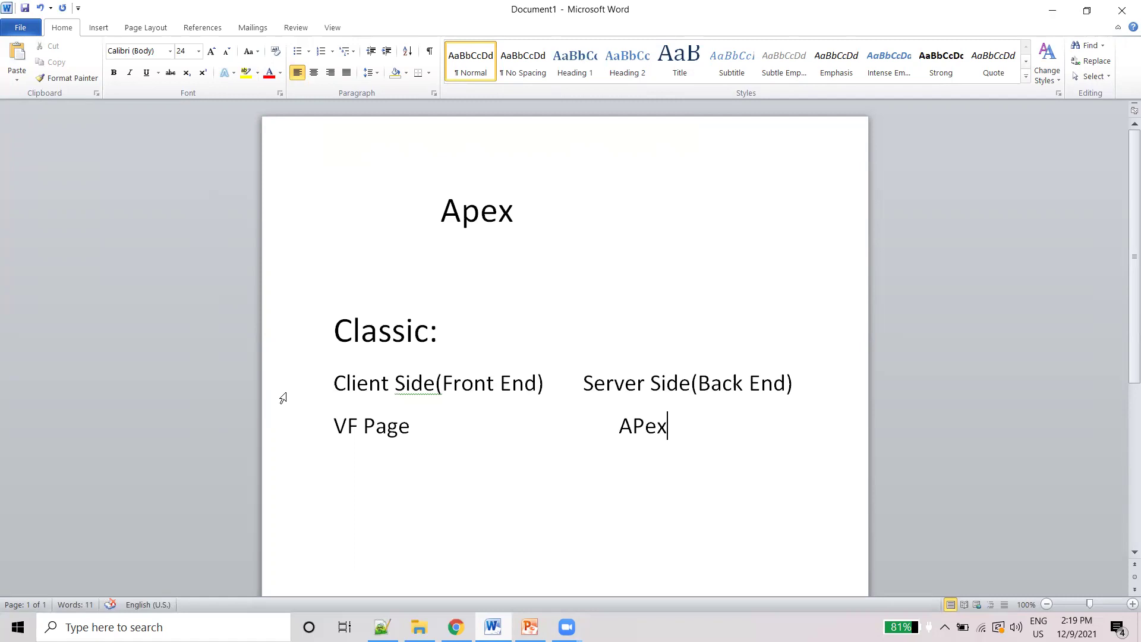
mouse_move(639, 378)
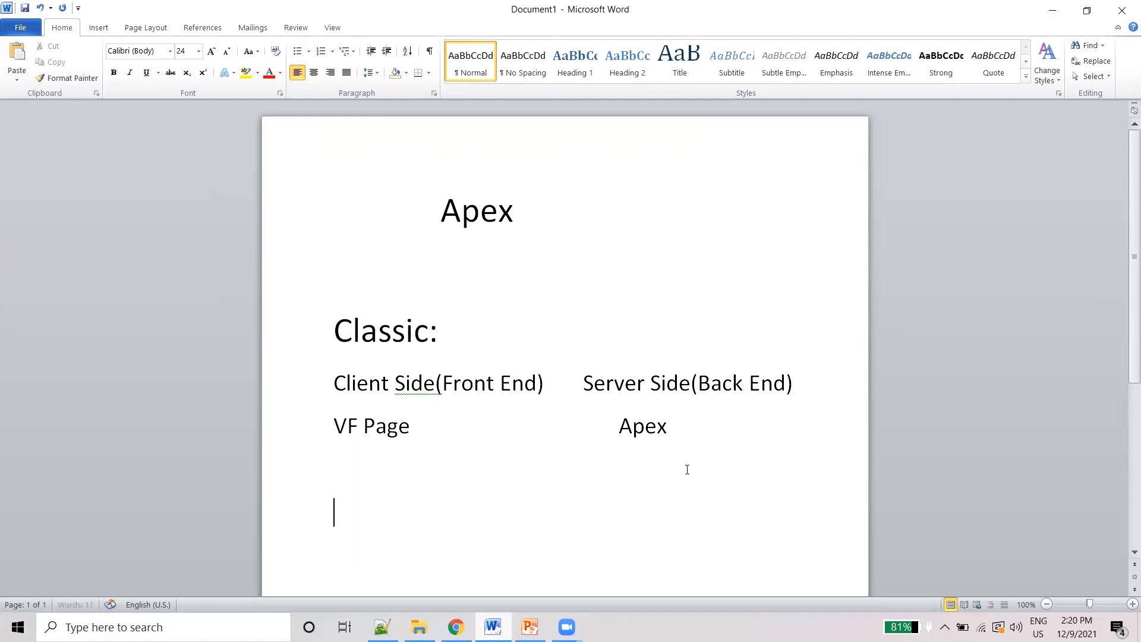
Add Lightning Component with Aura Component as client side and Apex as server side.
type("Lign")
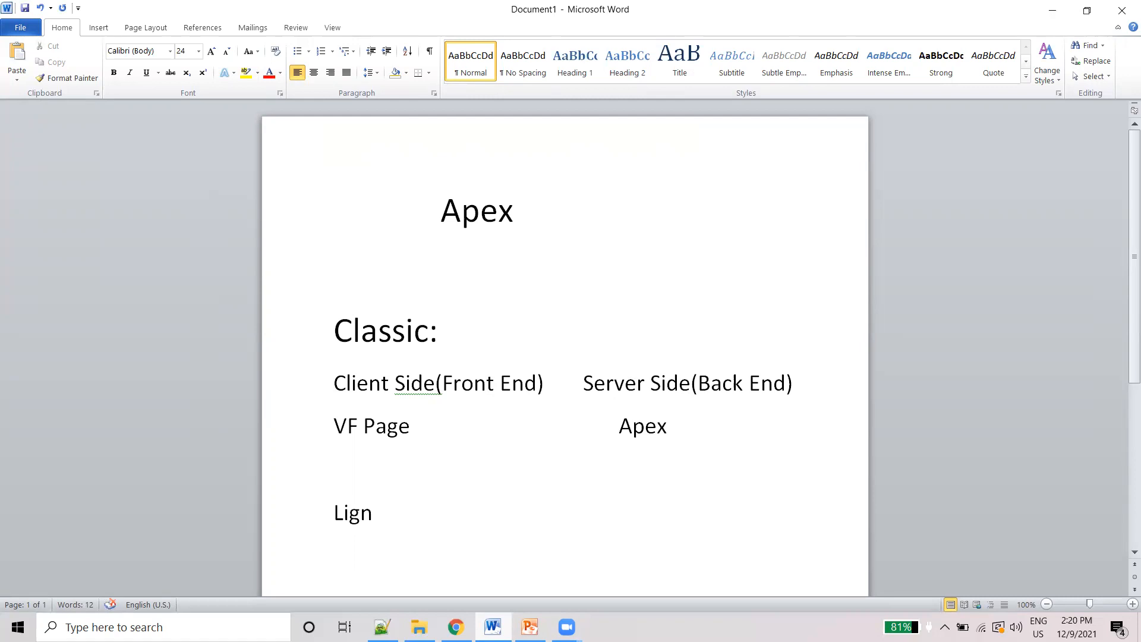
key("Backspace")
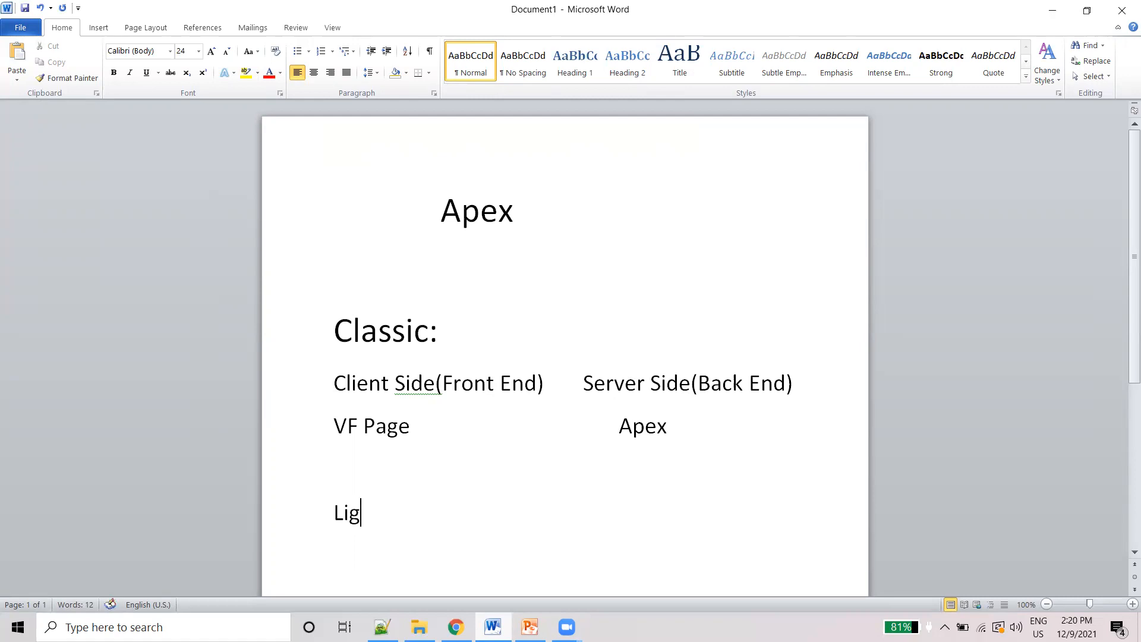
type("htning")
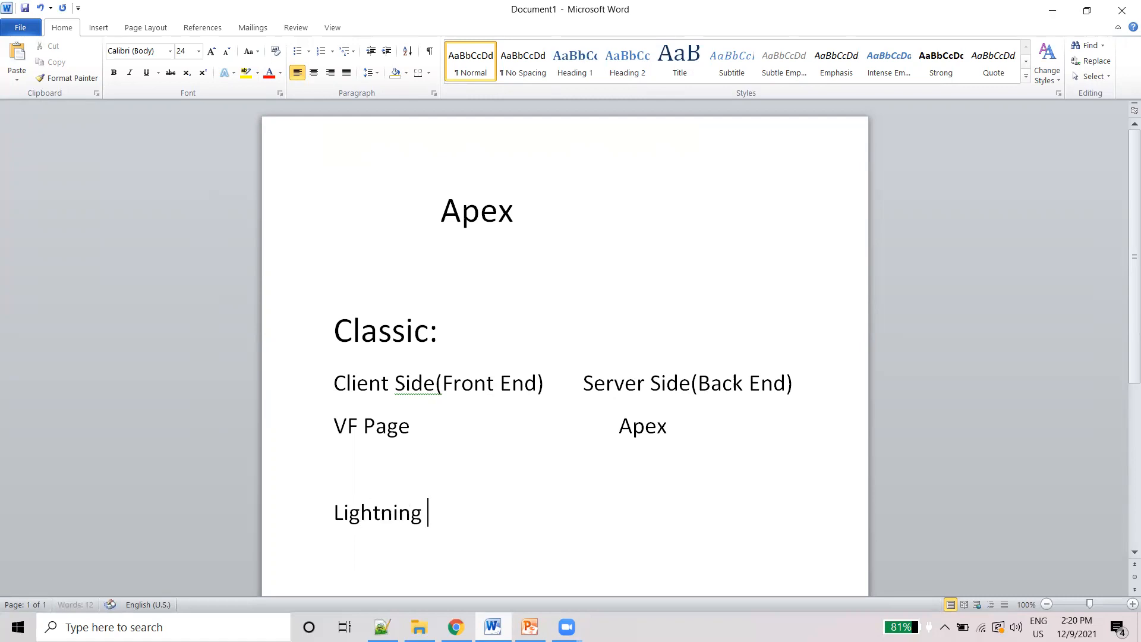
type("Component")
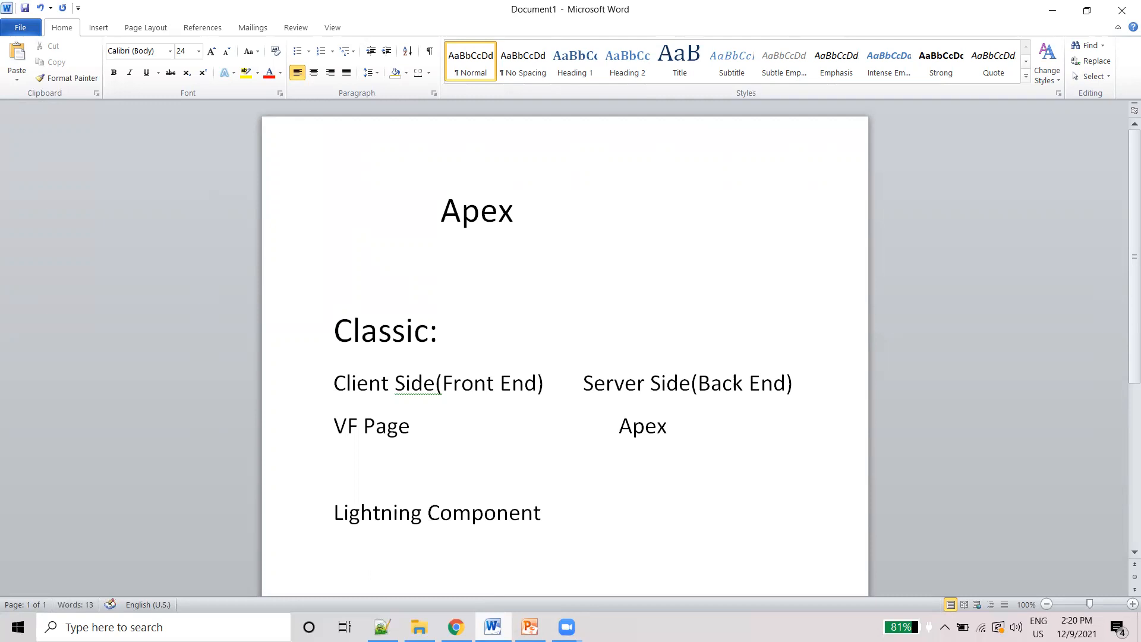
type("Aura Comp")
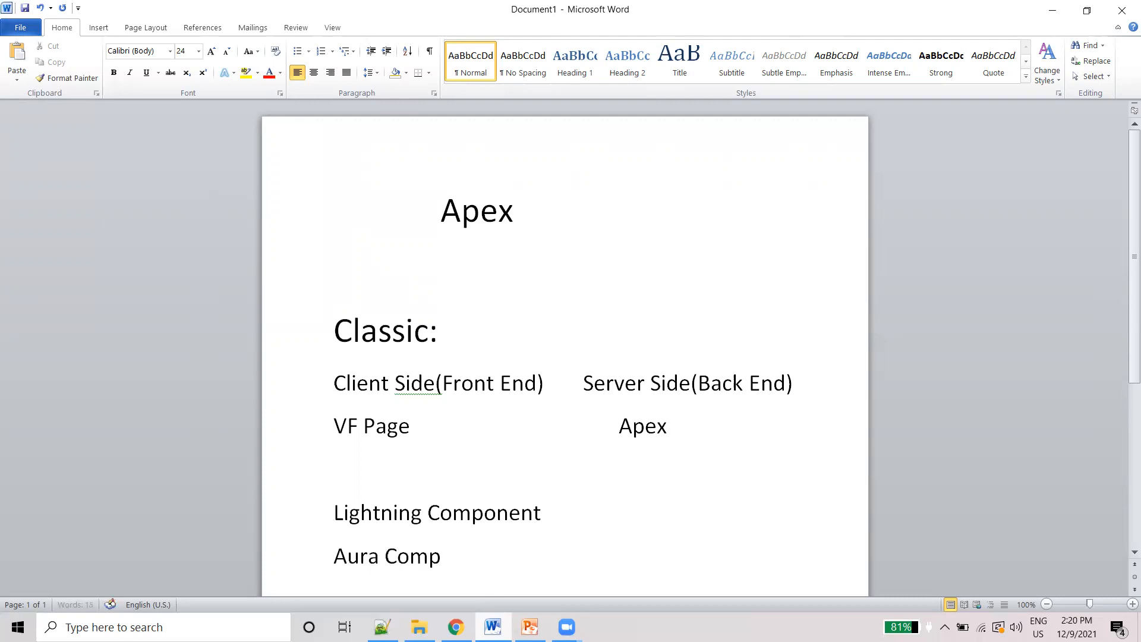
type("onent")
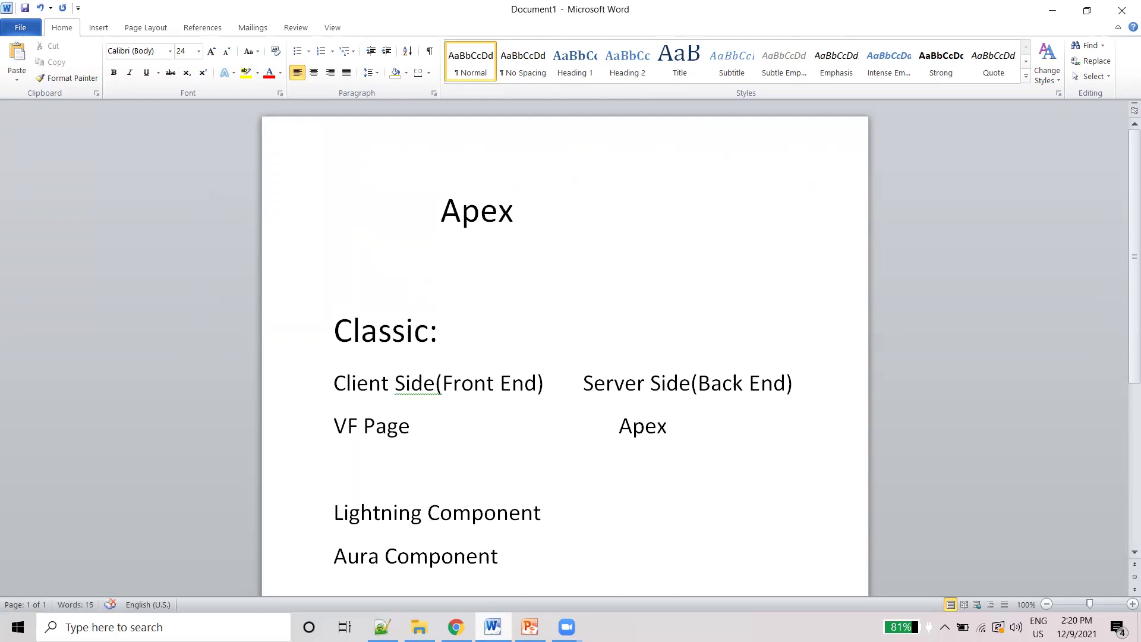
left_click(618, 556)
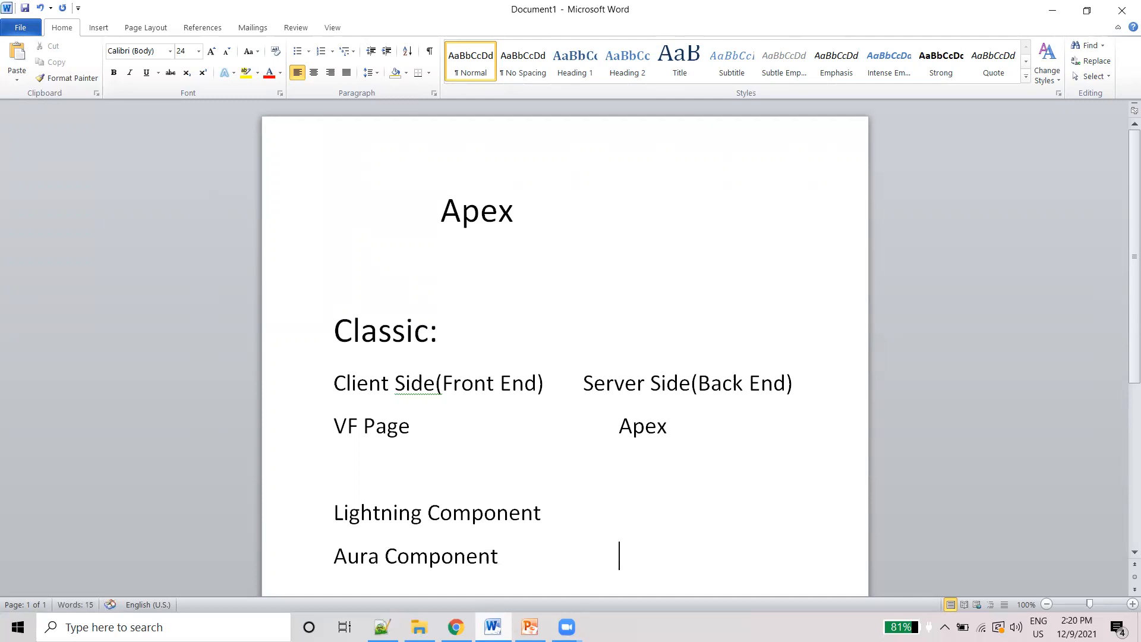
type("Apex")
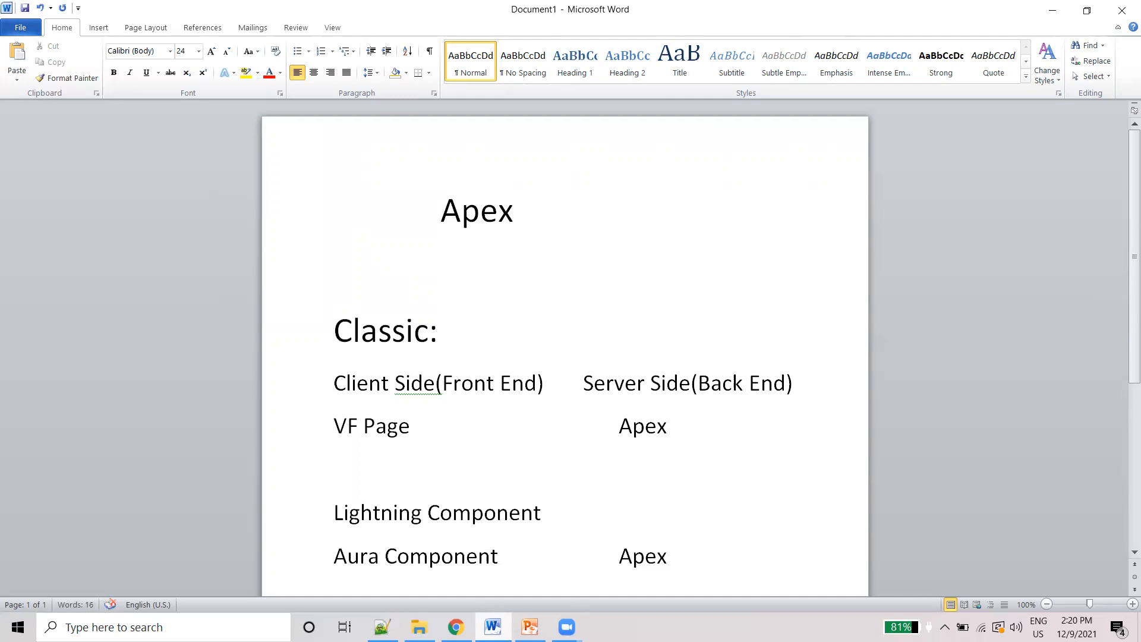
scroll("up", 3)
type("LWC")
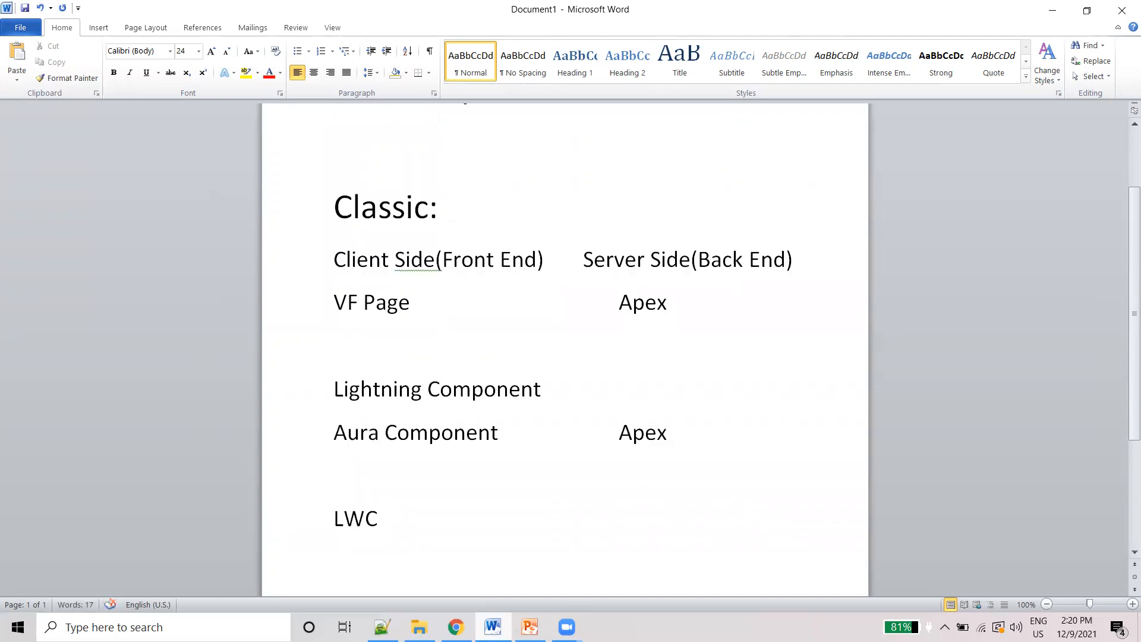
Add LWC with HTML + JavaScript as client side and Apex as server side.
type("HTML +")
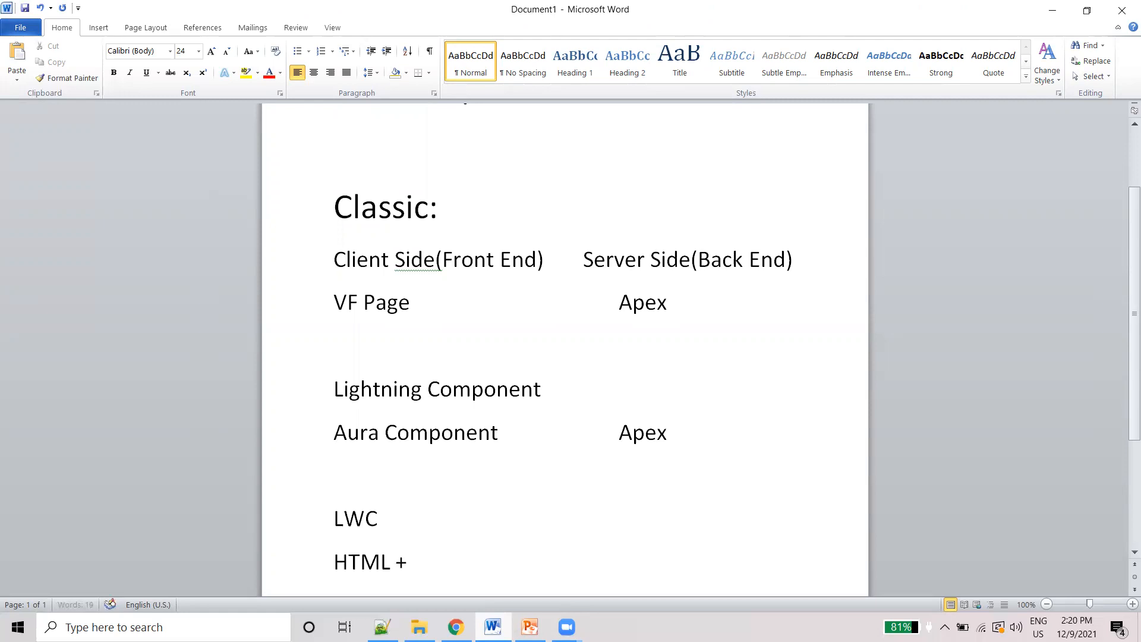
type("JavaSc")
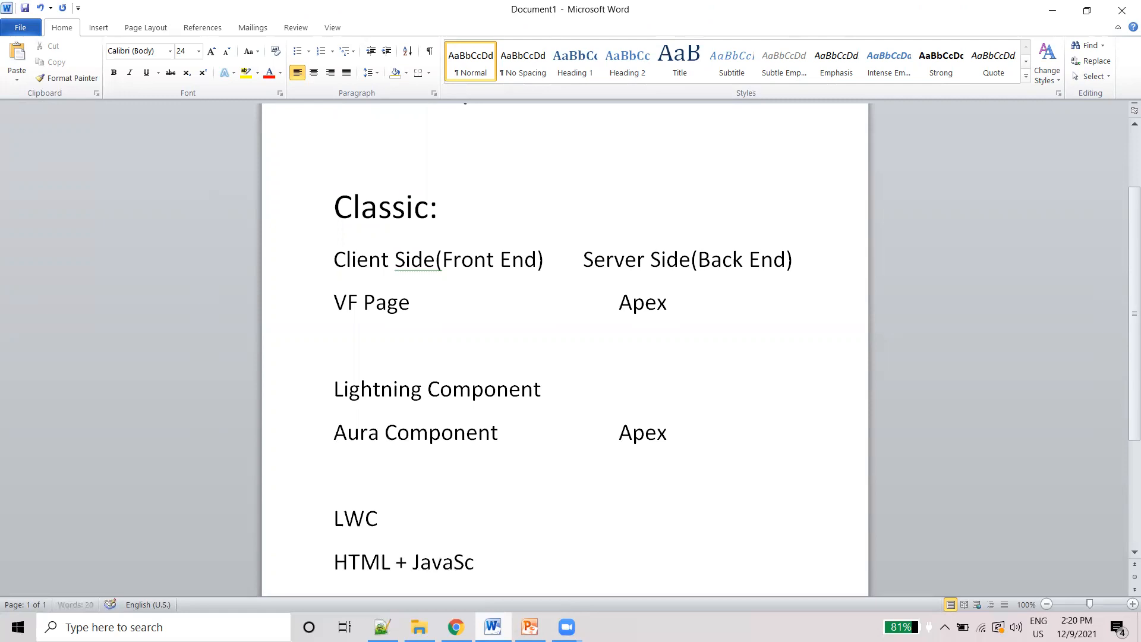
type("ript")
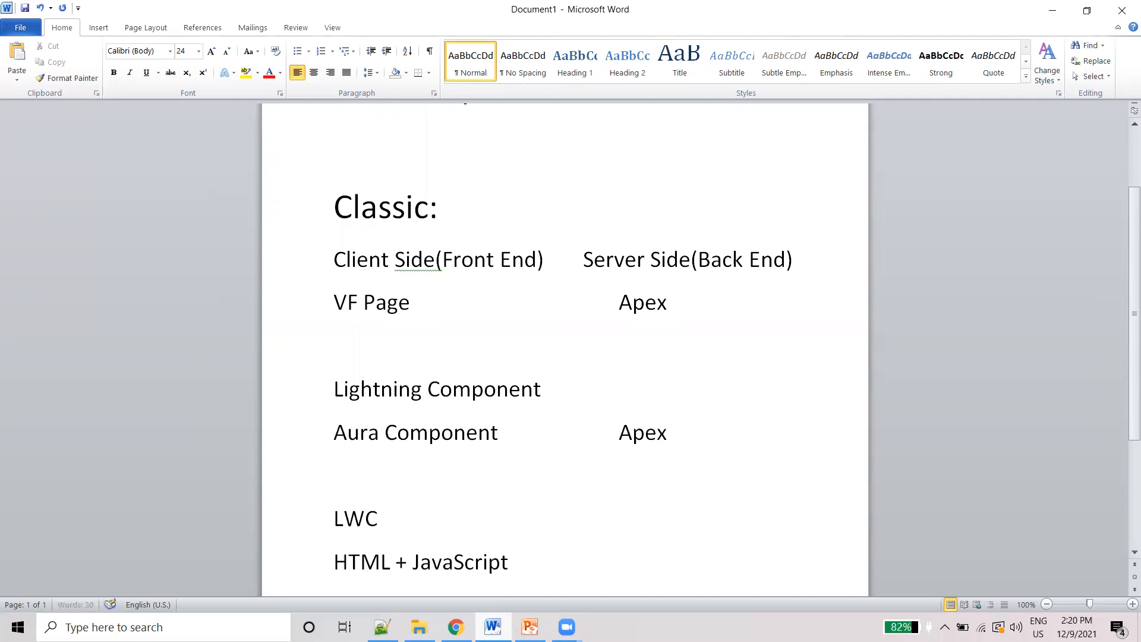
type("Ape")
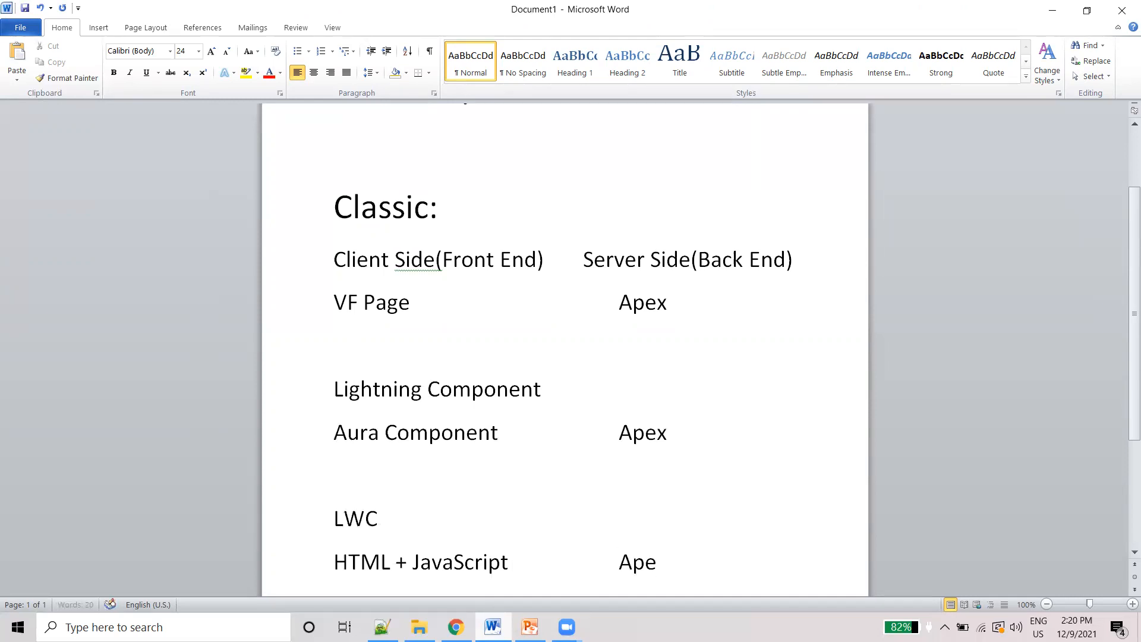
type("x")
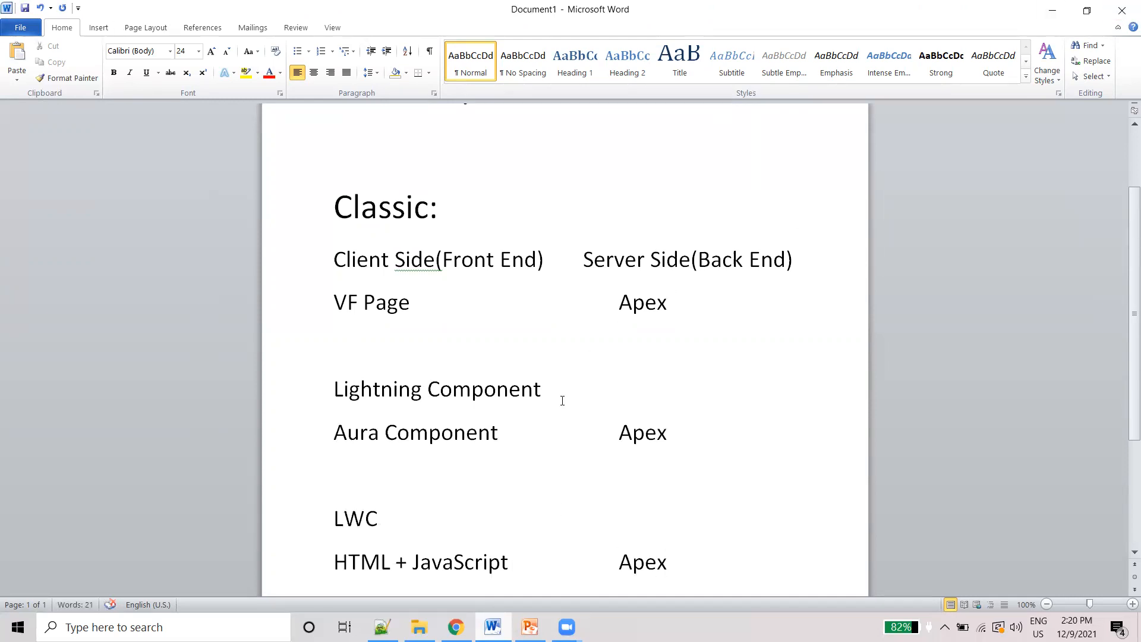
scroll("up", 3)
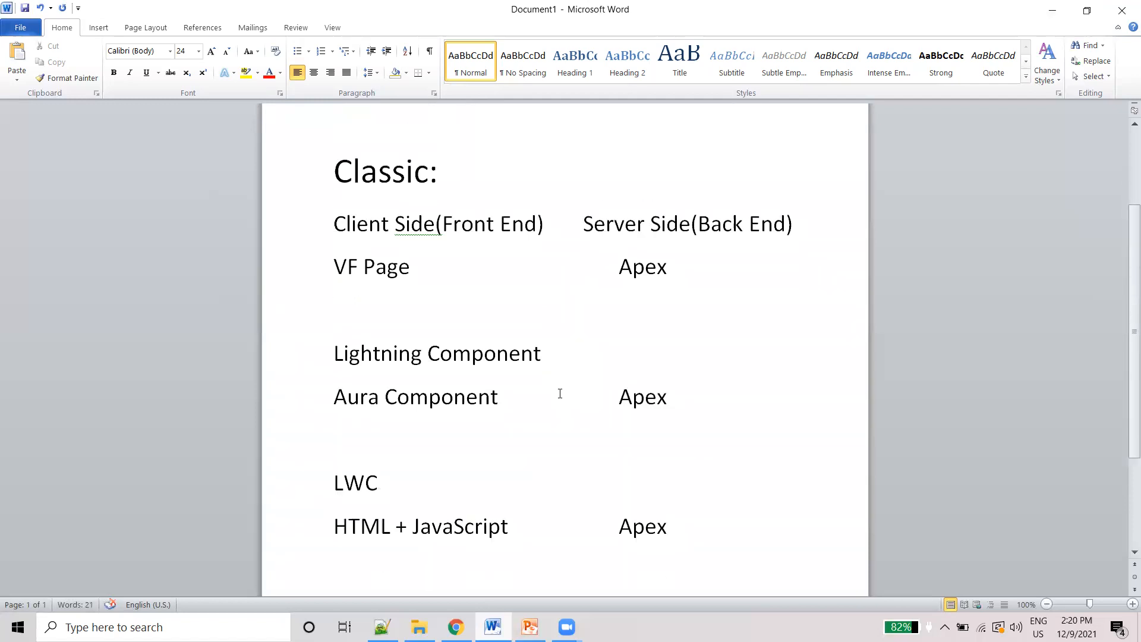
left_click(665, 527)
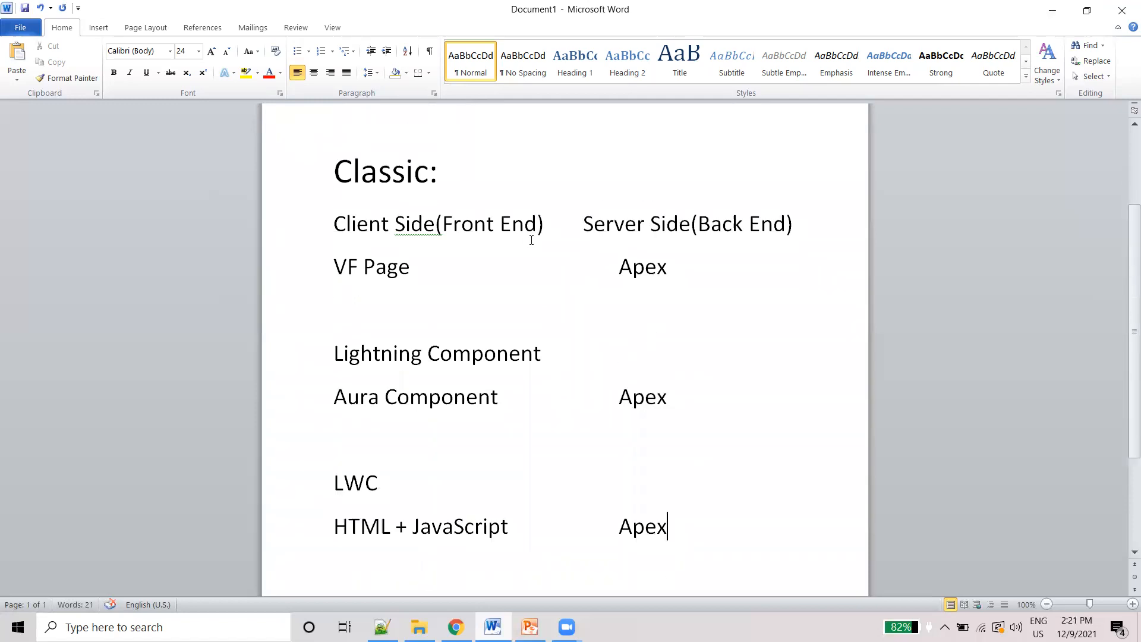
mouse_move(405, 248)
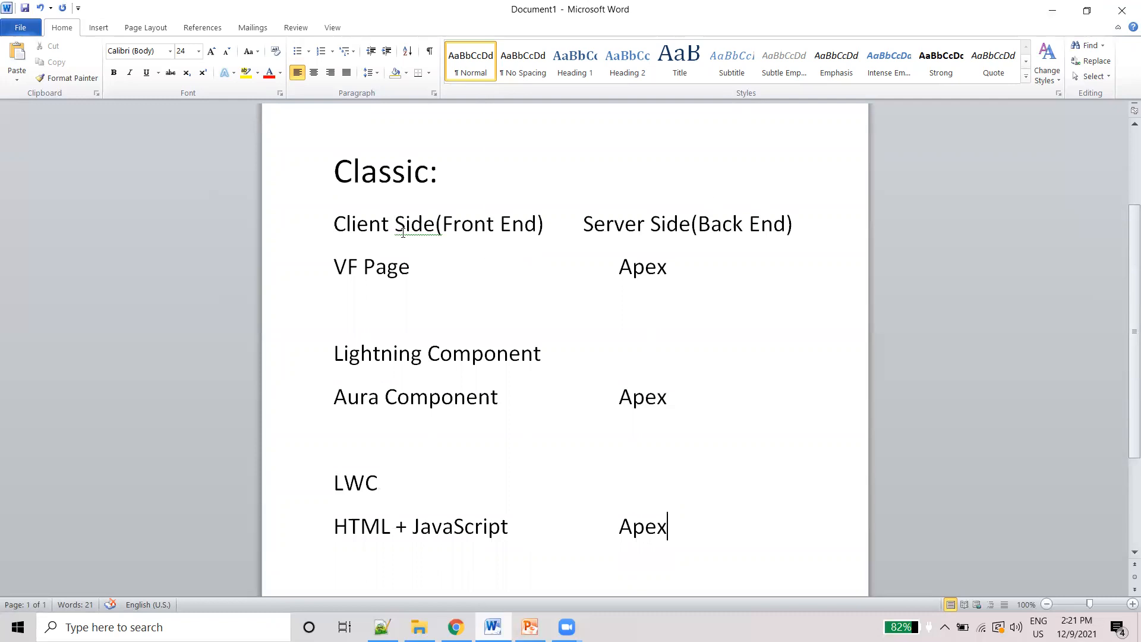
mouse_move(637, 213)
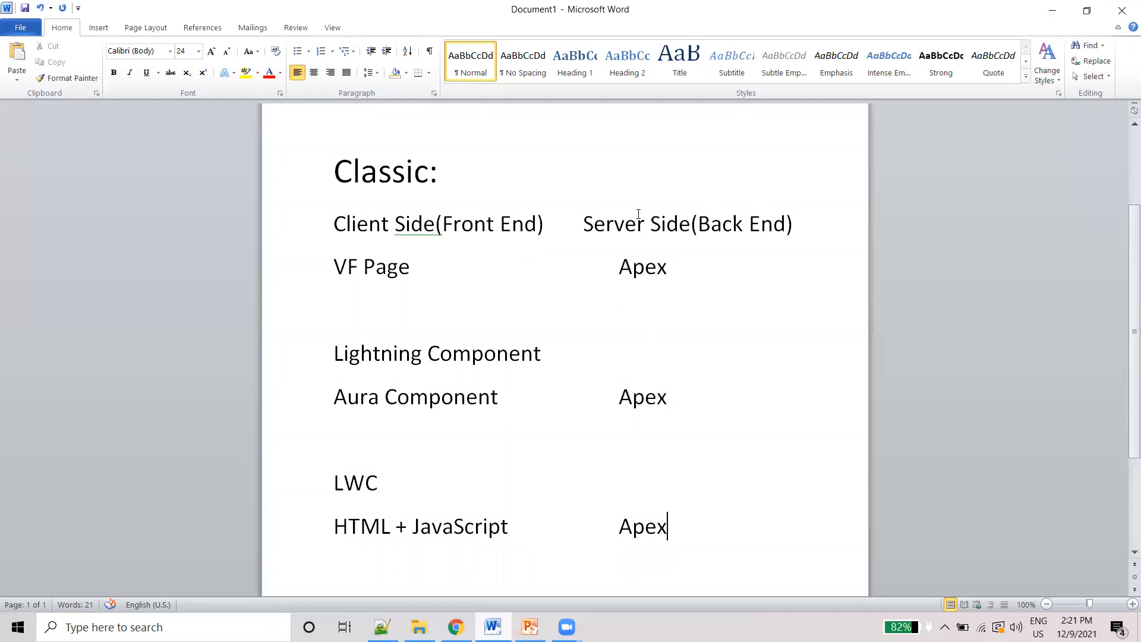
mouse_move(766, 181)
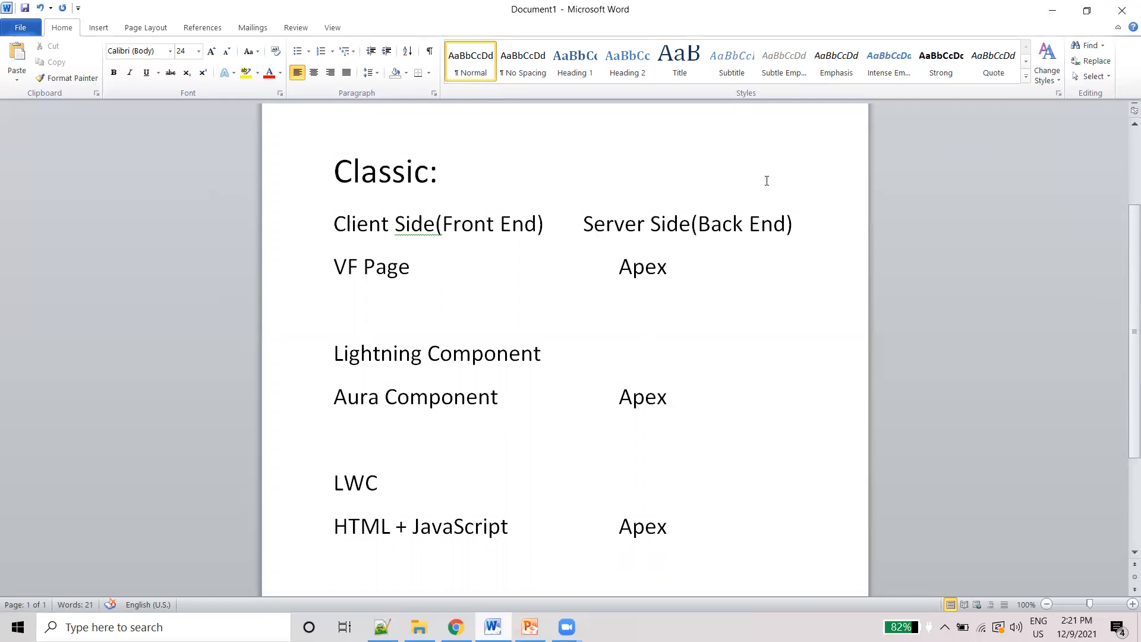
mouse_move(663, 345)
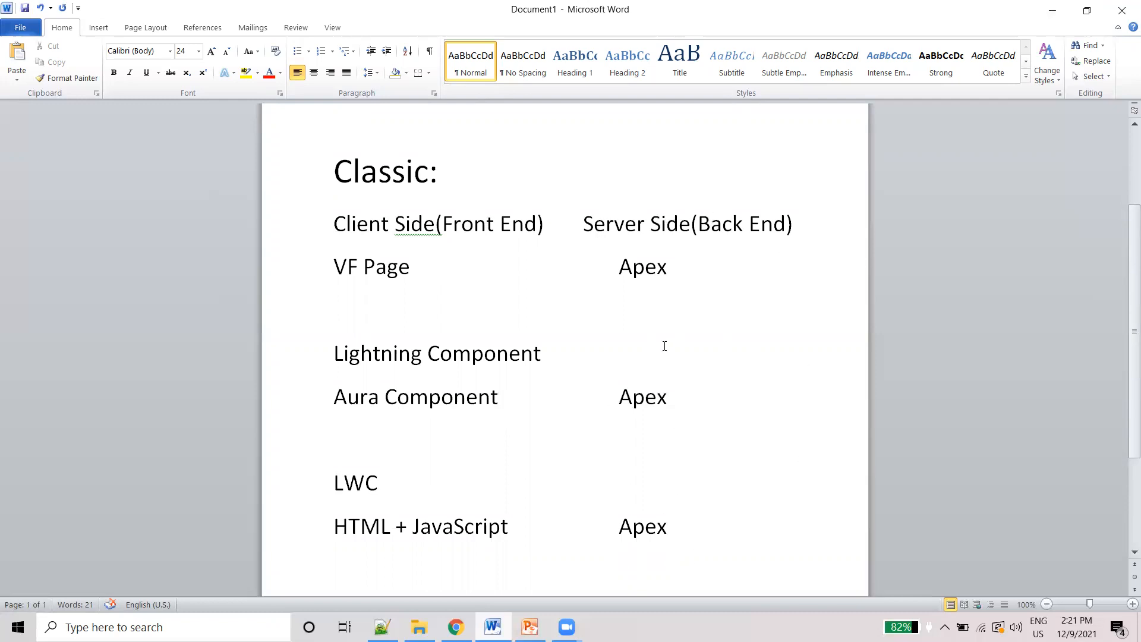
double_click(642, 266)
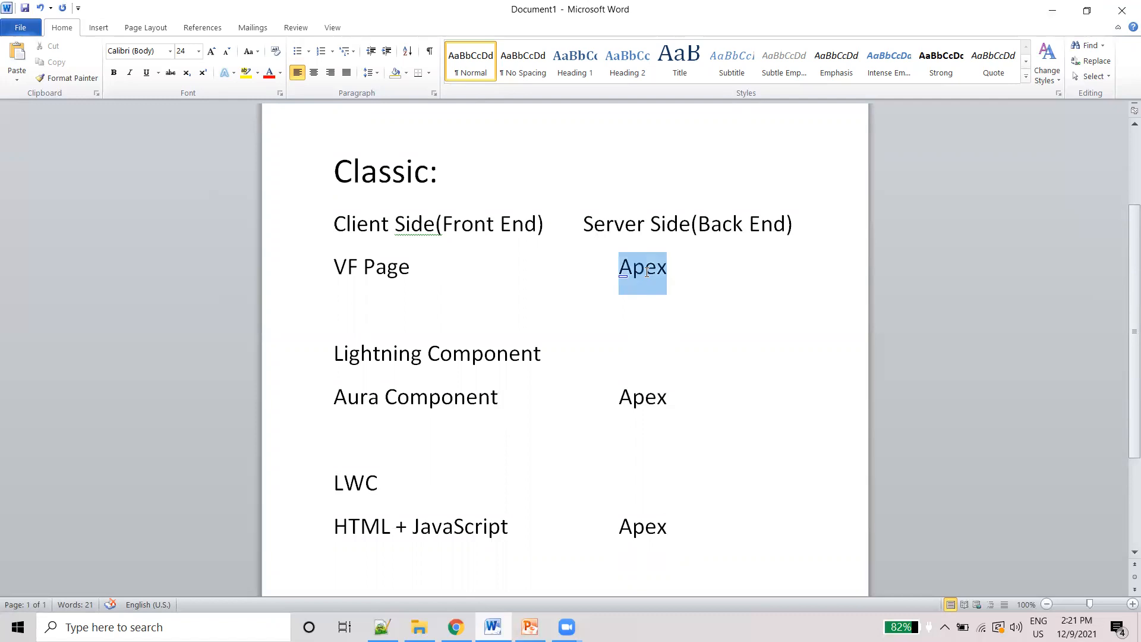
left_click(633, 266)
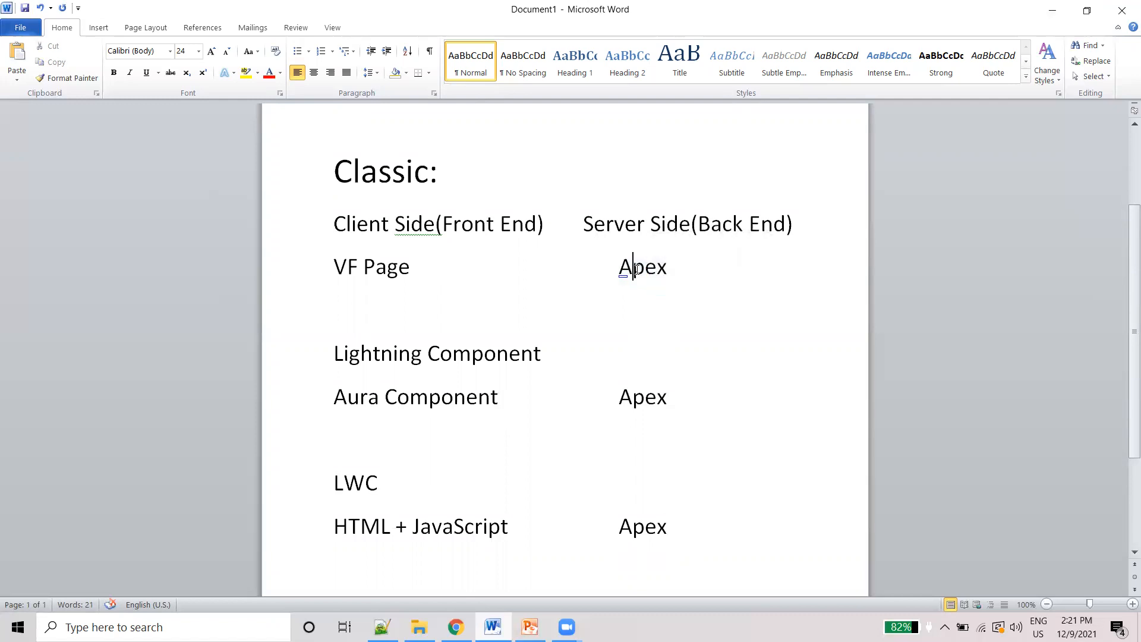
mouse_move(629, 356)
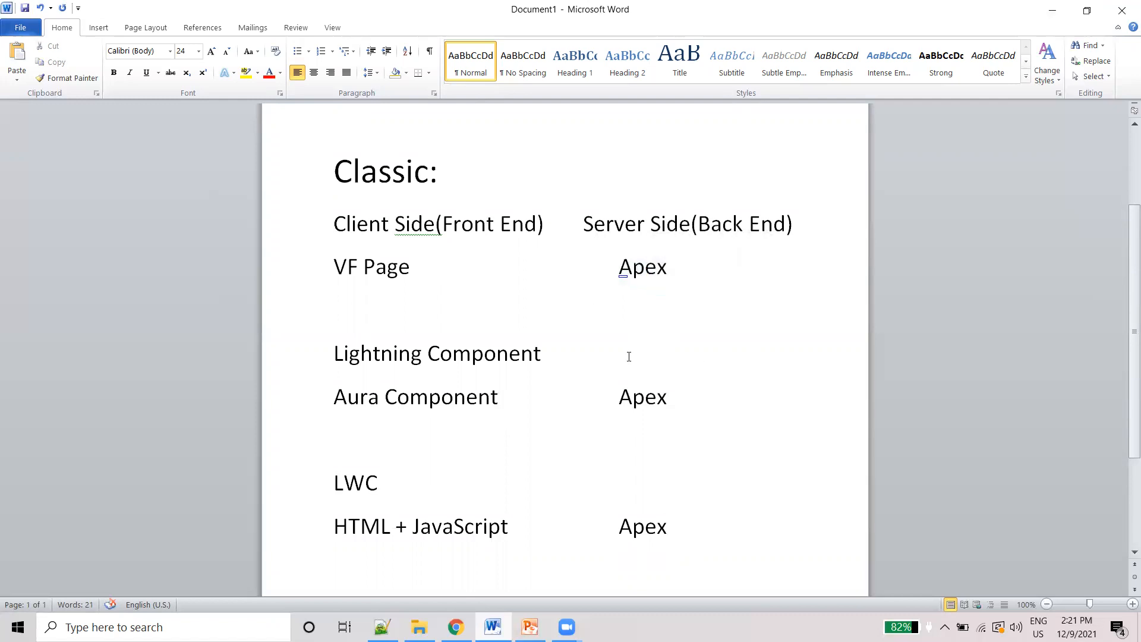
List Triggers, Batch Class and Future Method on separate lines below the versions.
scroll("down", 3)
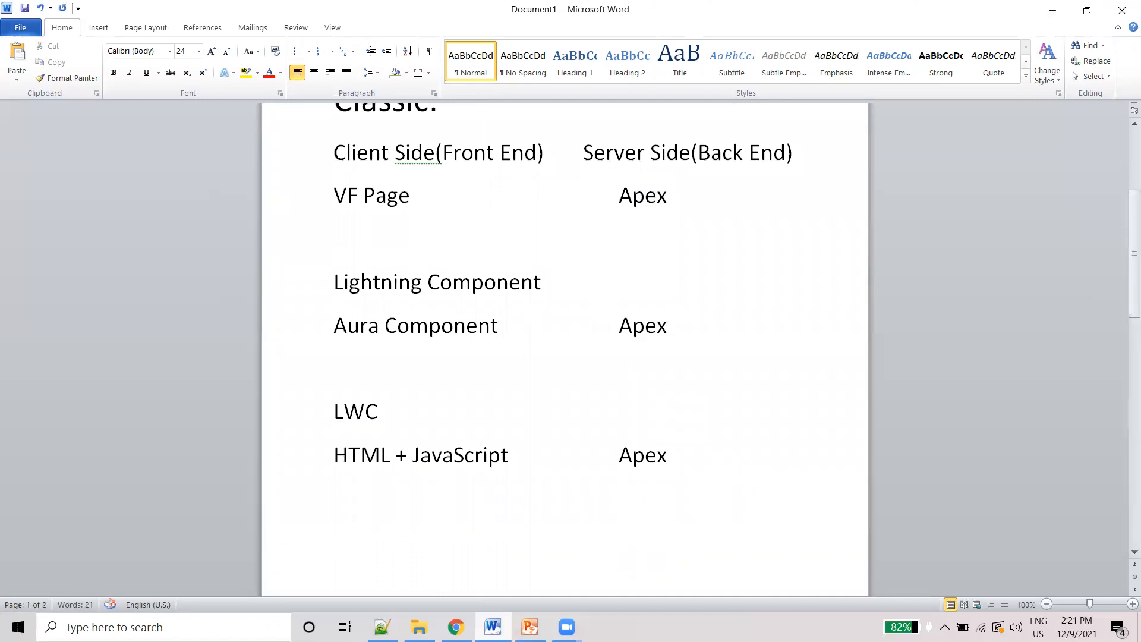
type("Trigger")
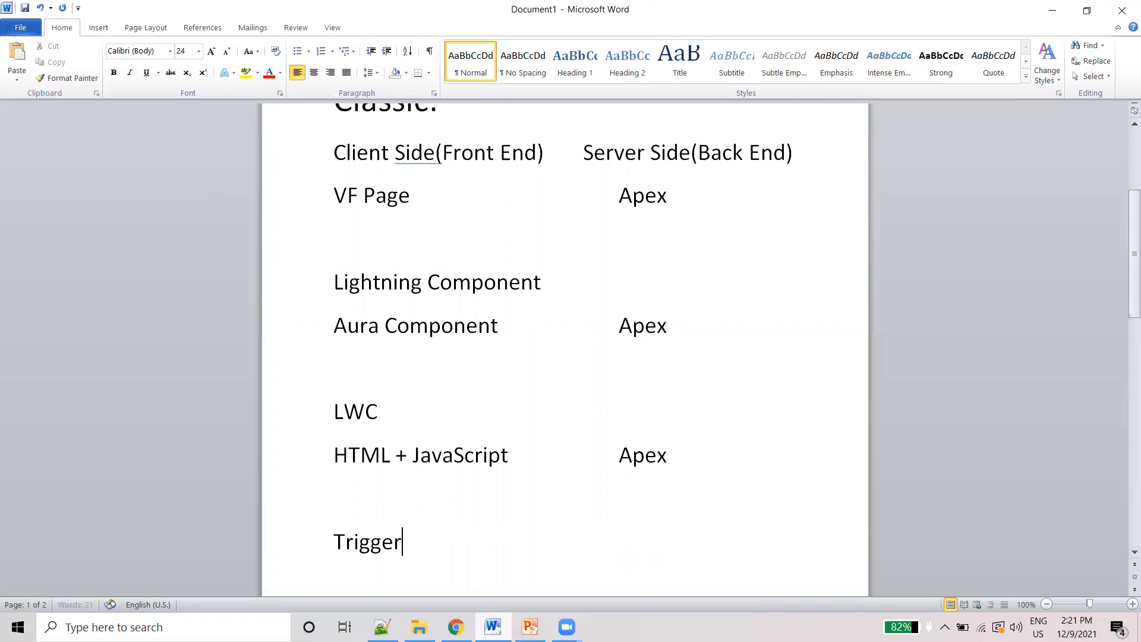
type("s")
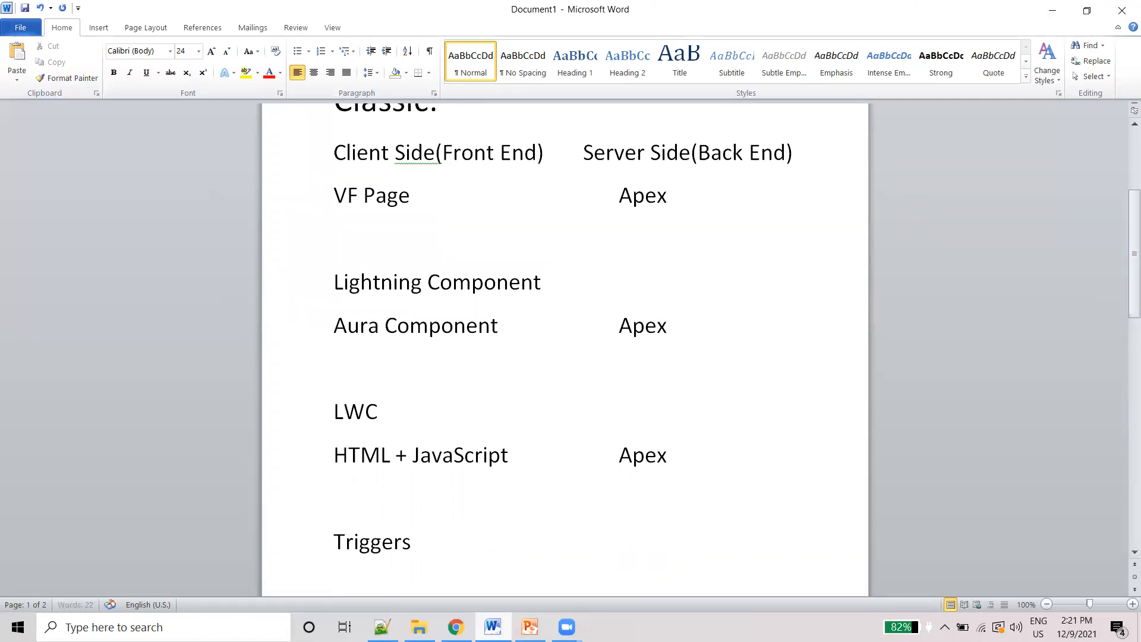
type("Batc")
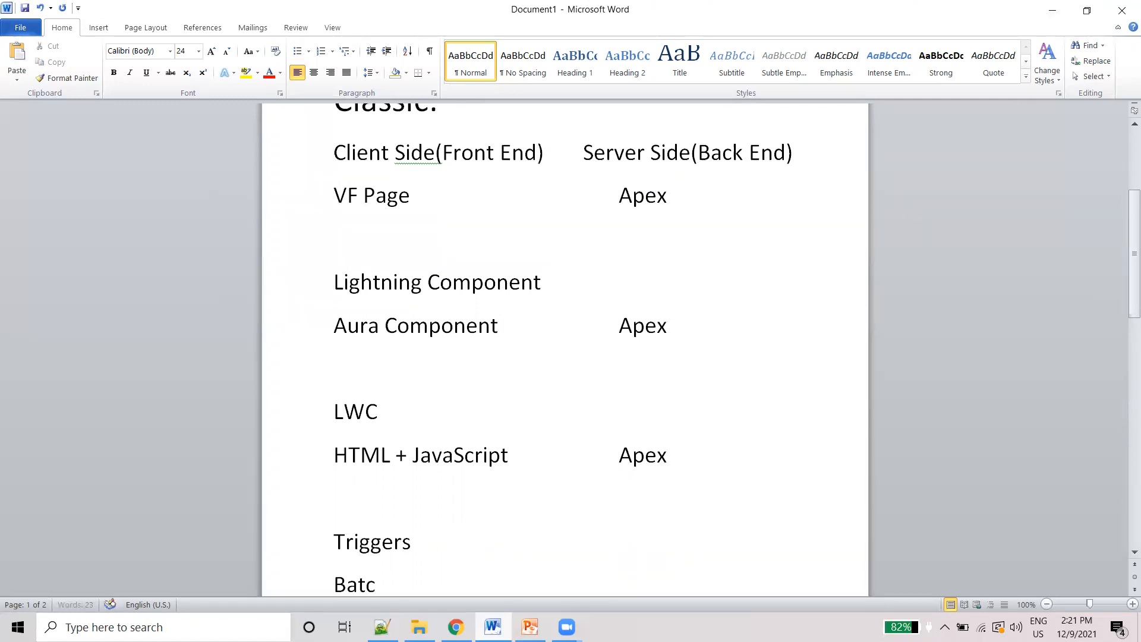
type("h Class")
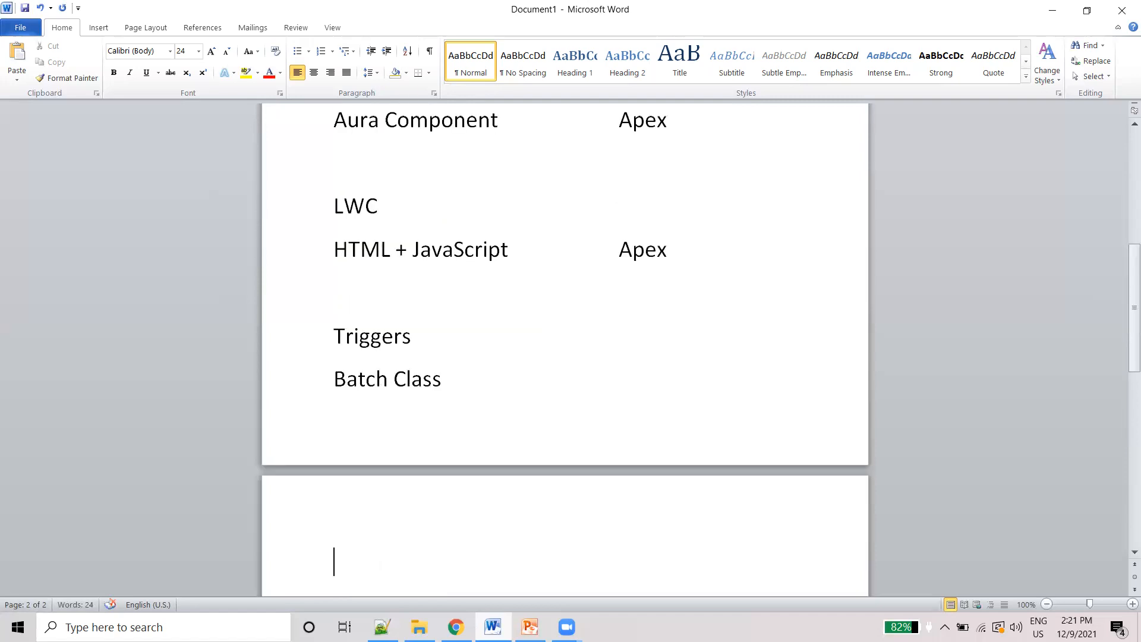
type("Fu")
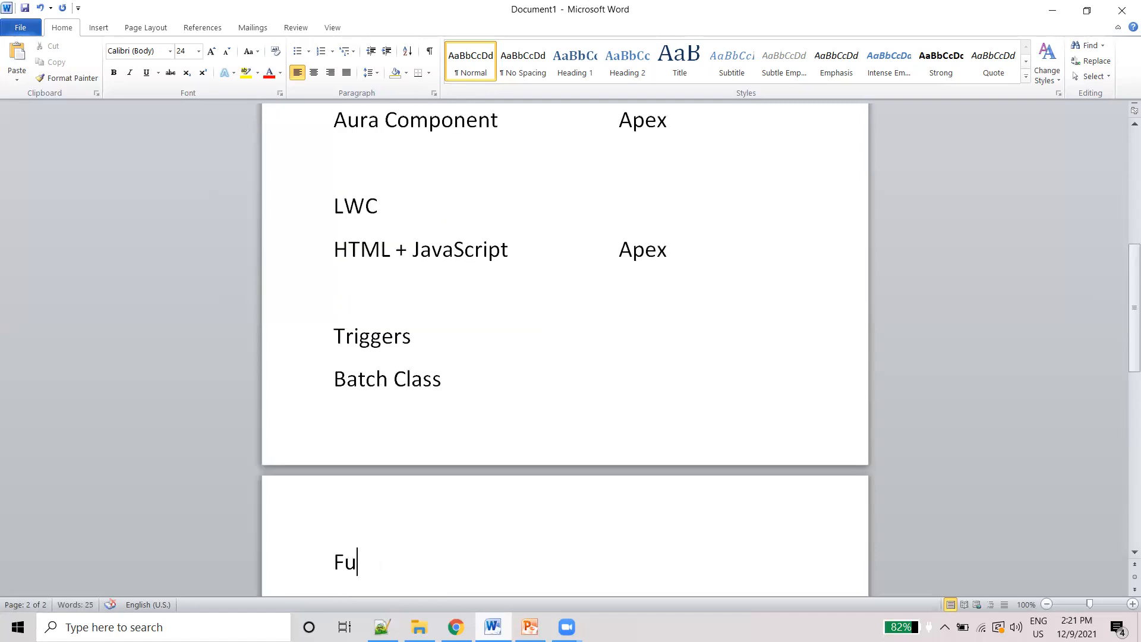
type("ture Method")
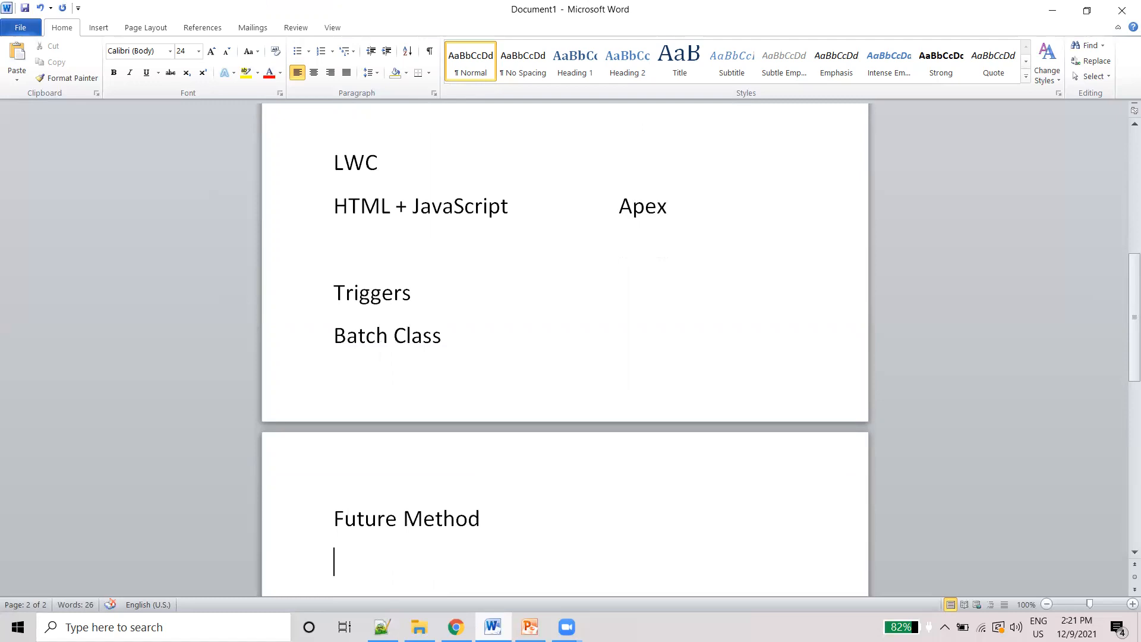
List Queueuable Class, Schedulable Class and Integration on the following lines.
type("Queueu")
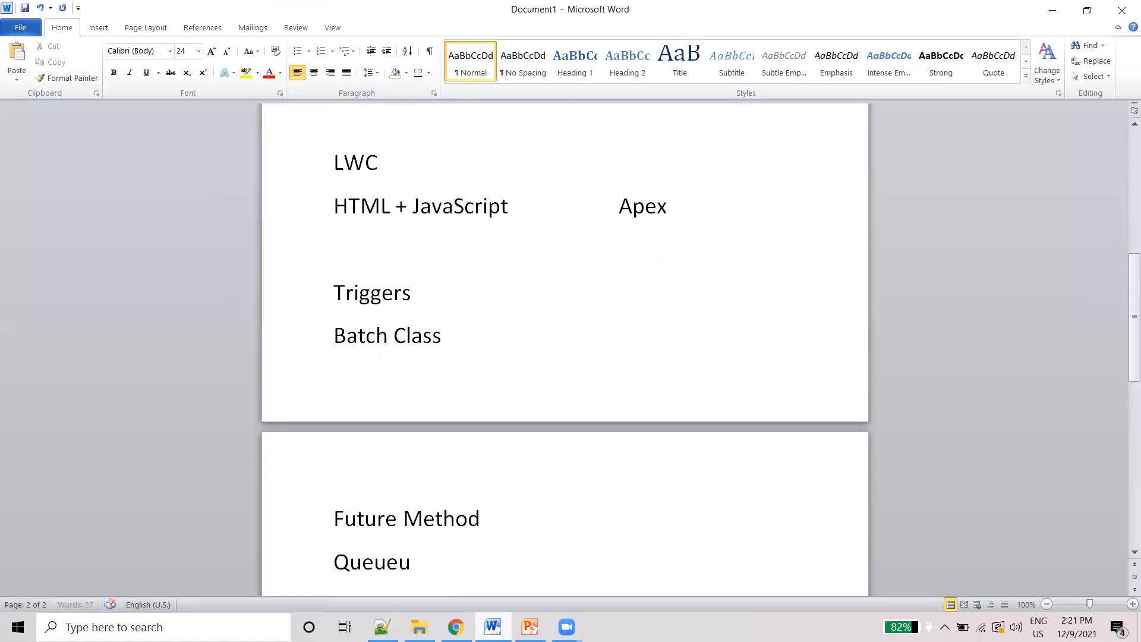
type("able Class")
type("Sched")
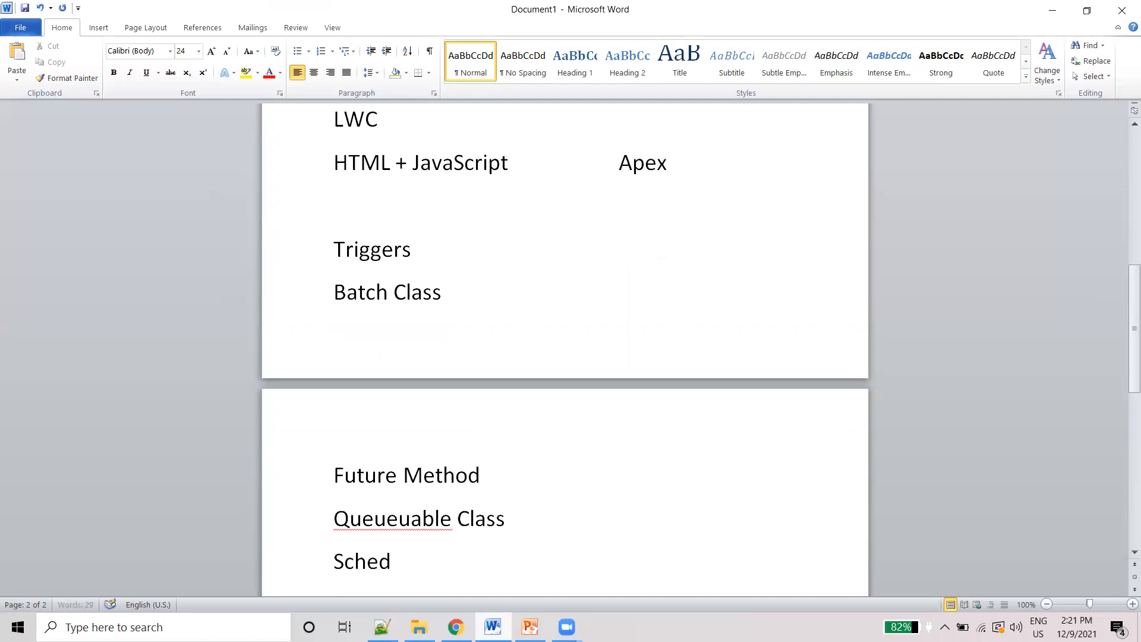
type("ul")
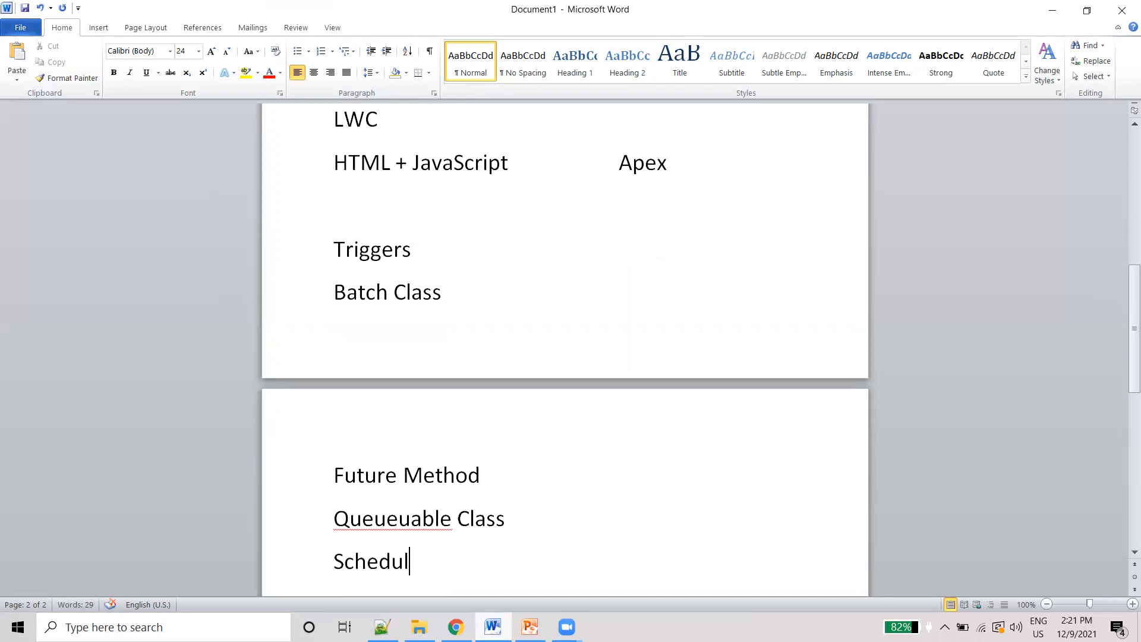
type("able Class")
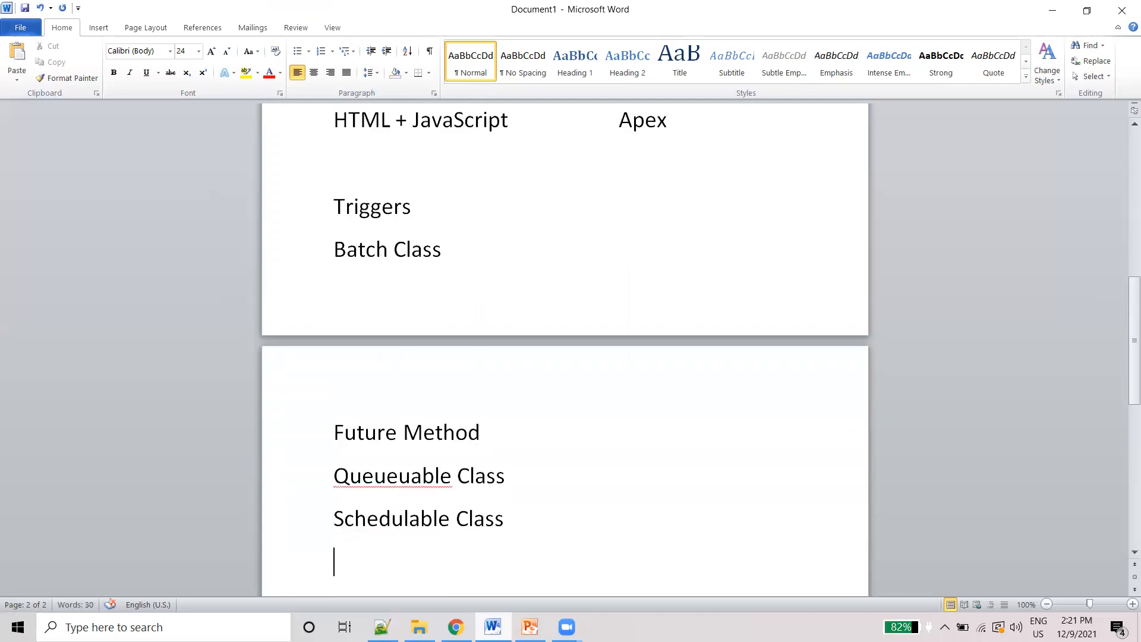
type("Inte")
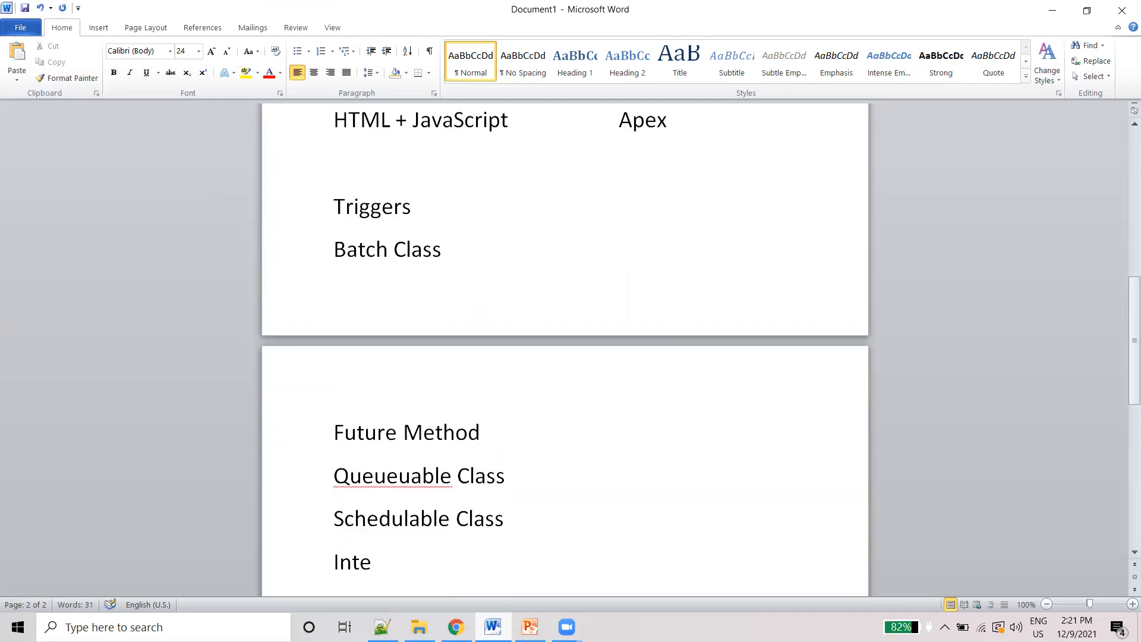
type("gration")
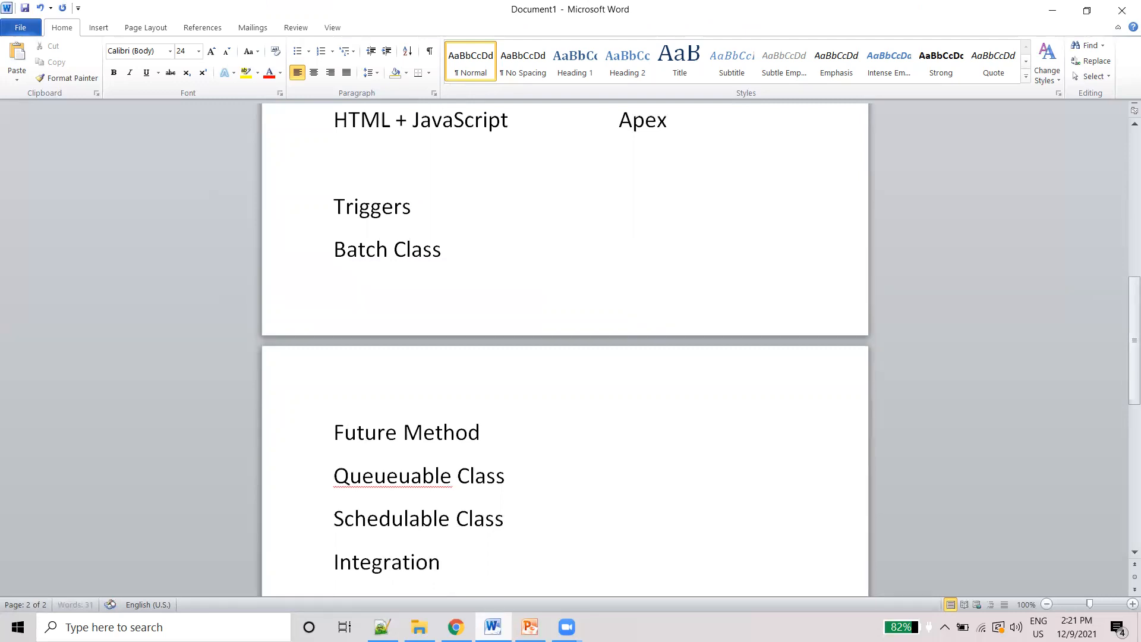
left_click(446, 561)
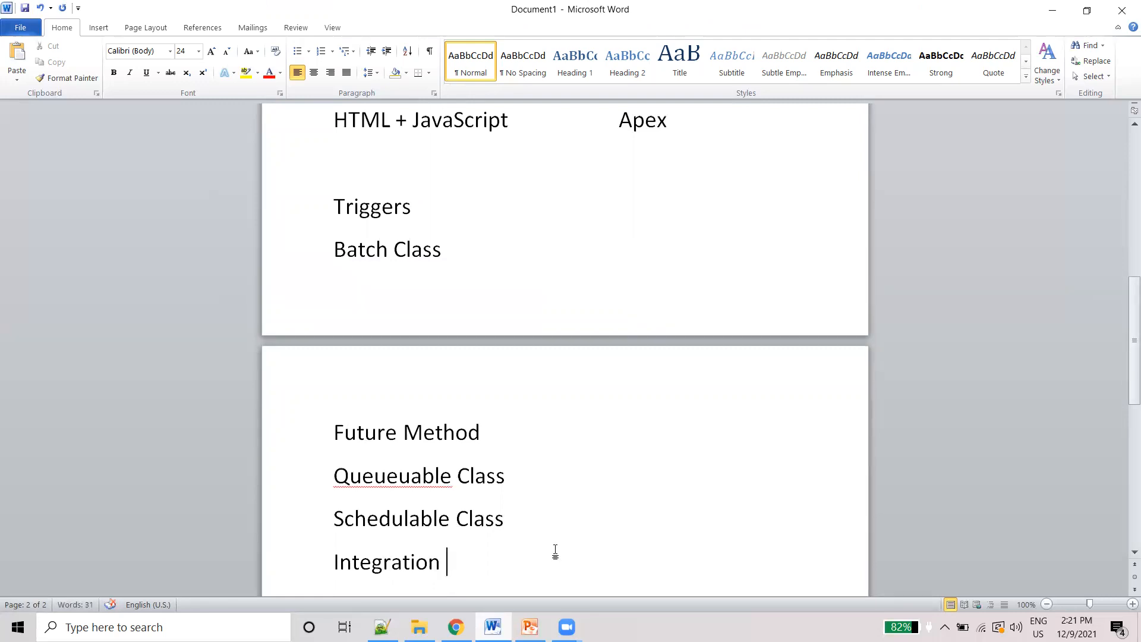
Push Triggers and Batch Class down so all six topics sit together on page 2.
left_click(412, 206)
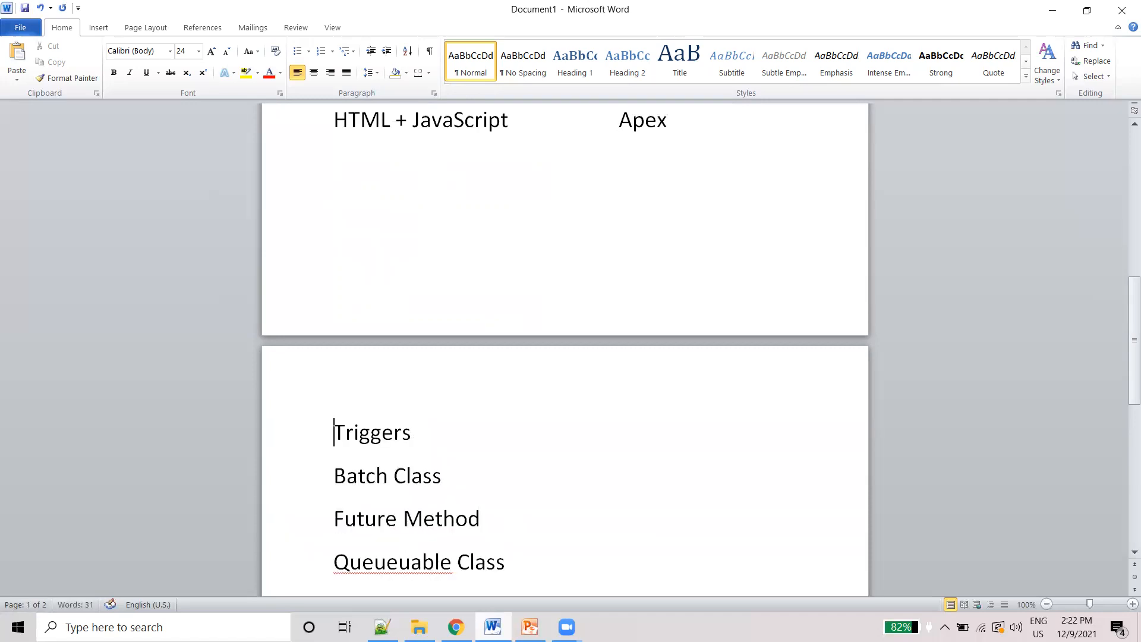
scroll("down", 3)
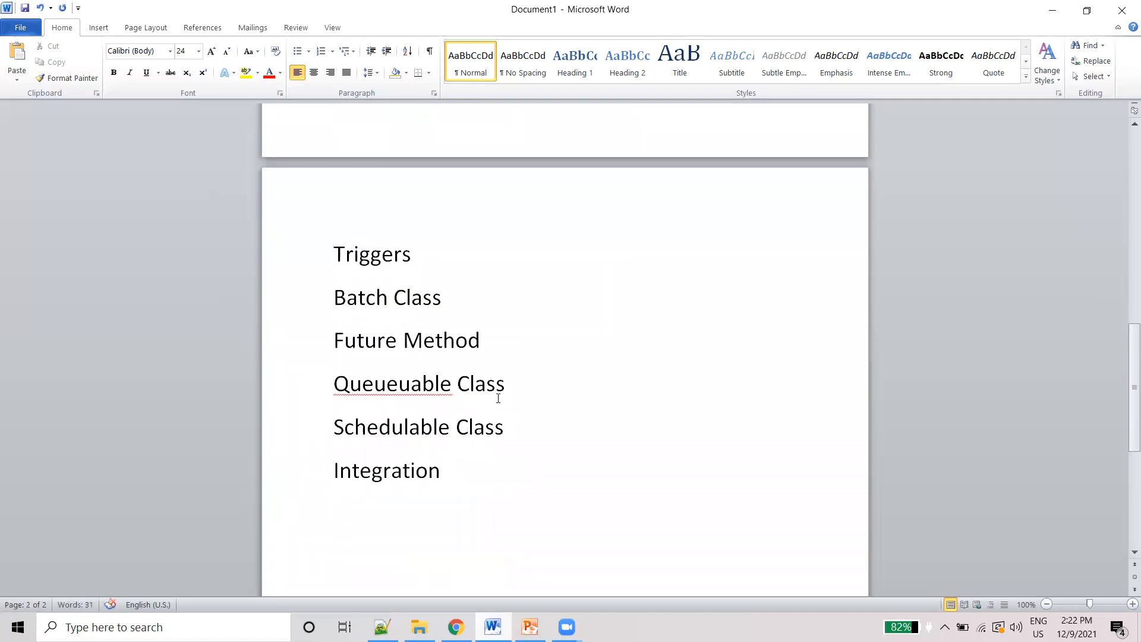
mouse_move(495, 460)
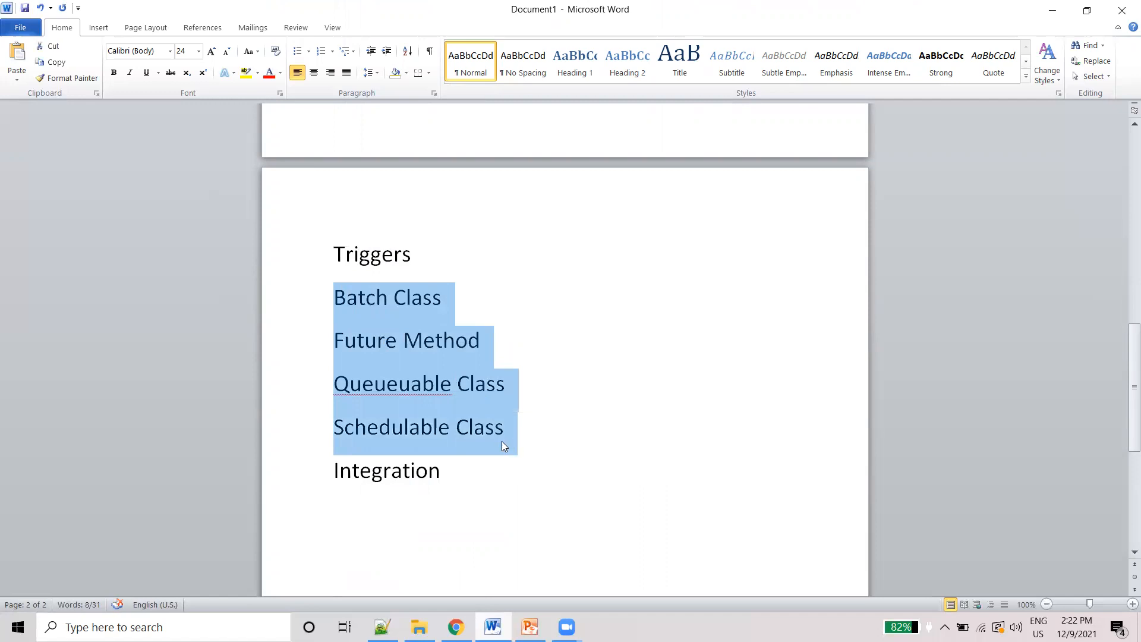
mouse_move(426, 399)
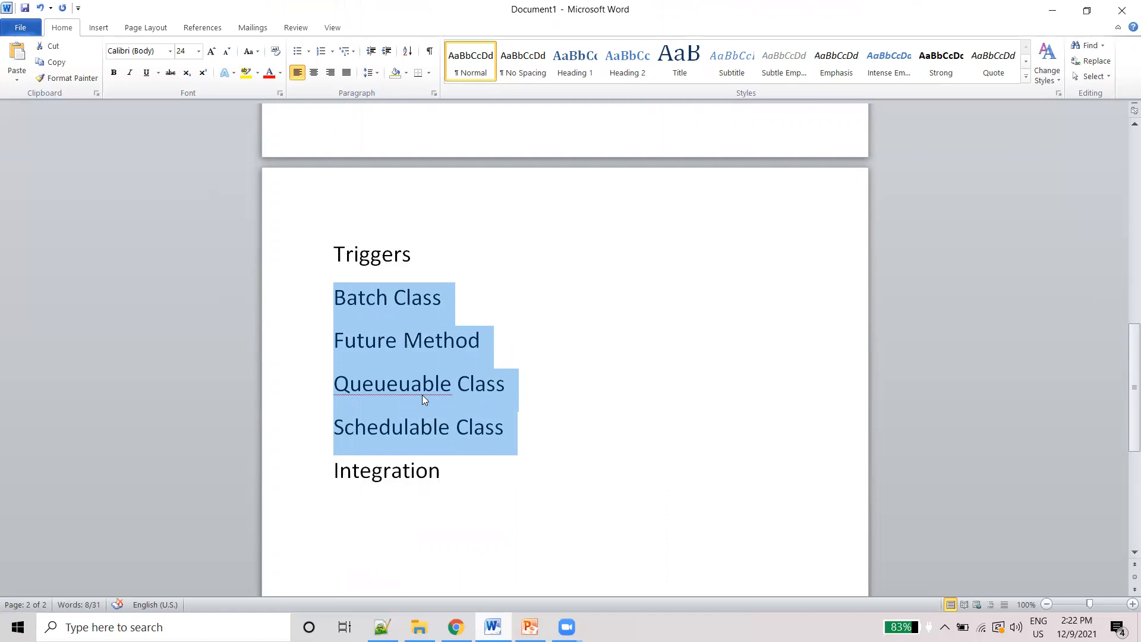
left_click(431, 384)
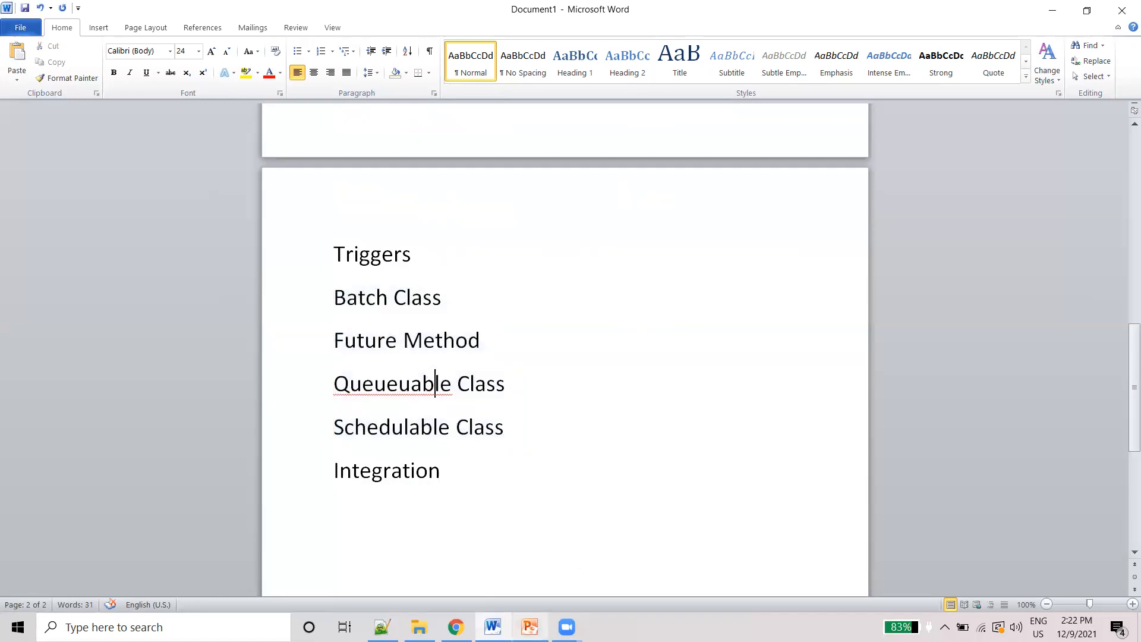
Show slide 3, Introduction about development, highlighting the Synchronous and Asynchronous definitions.
left_click(530, 627)
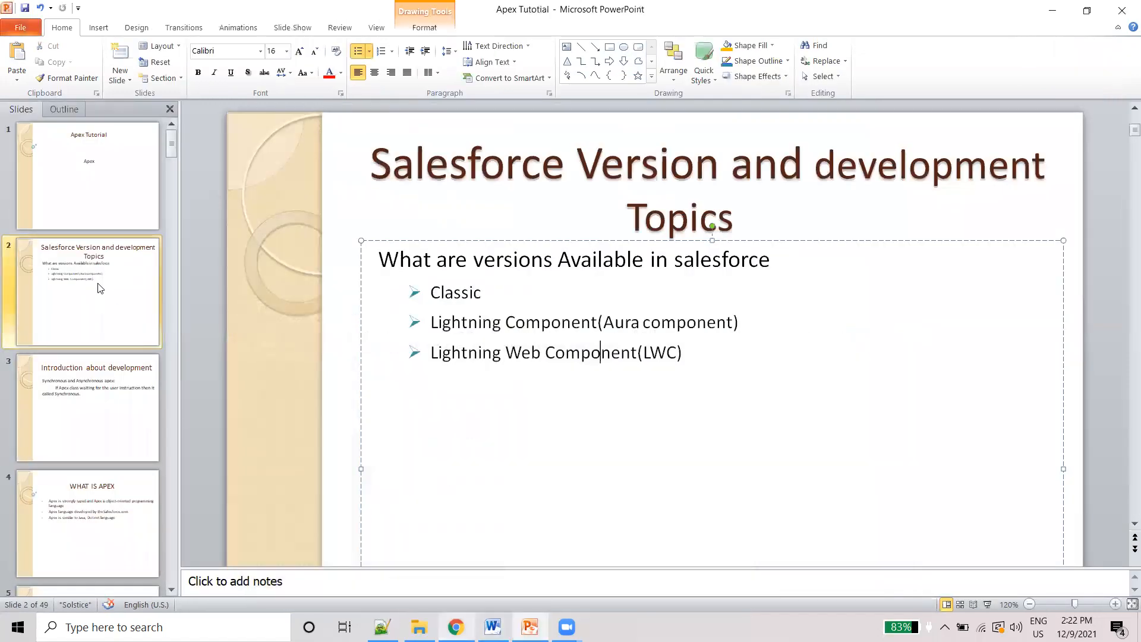
left_click(563, 303)
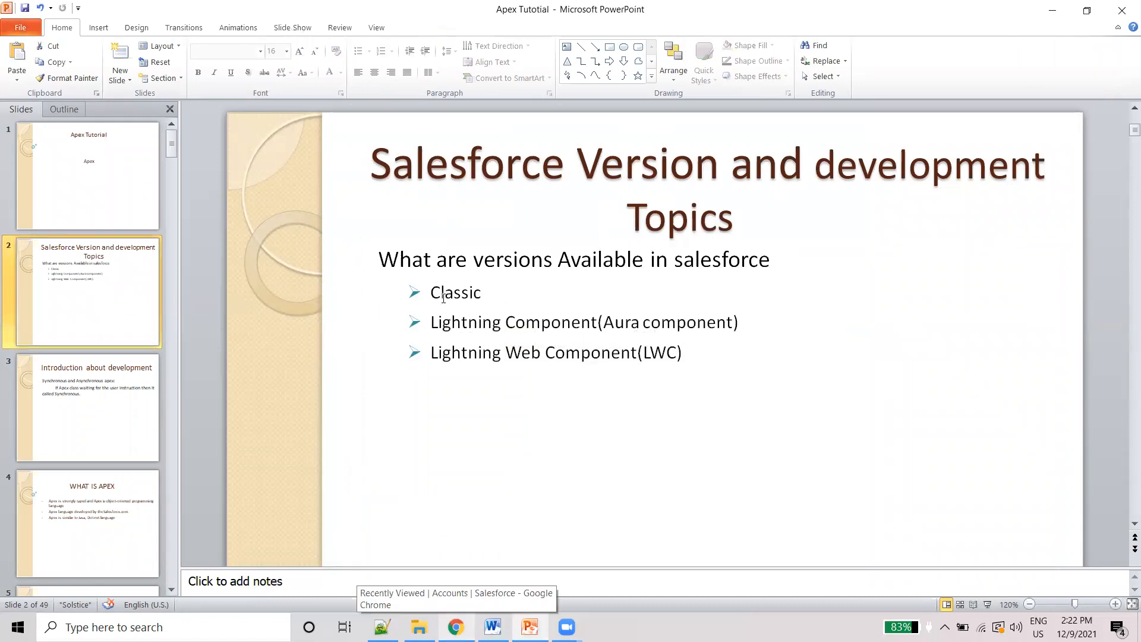
mouse_move(599, 337)
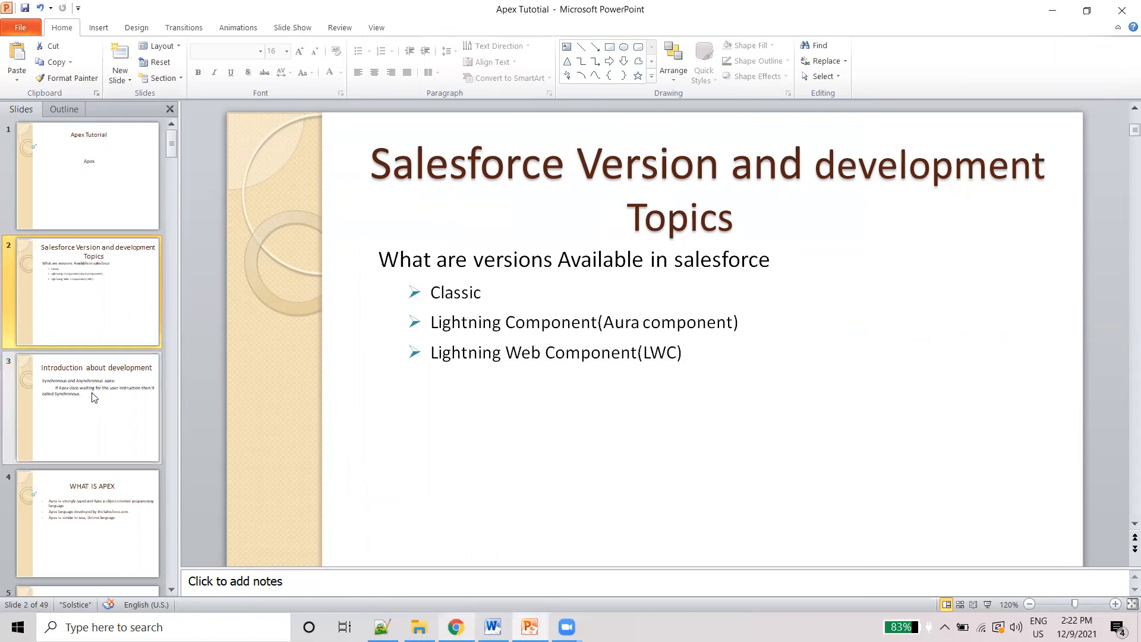
left_click(82, 406)
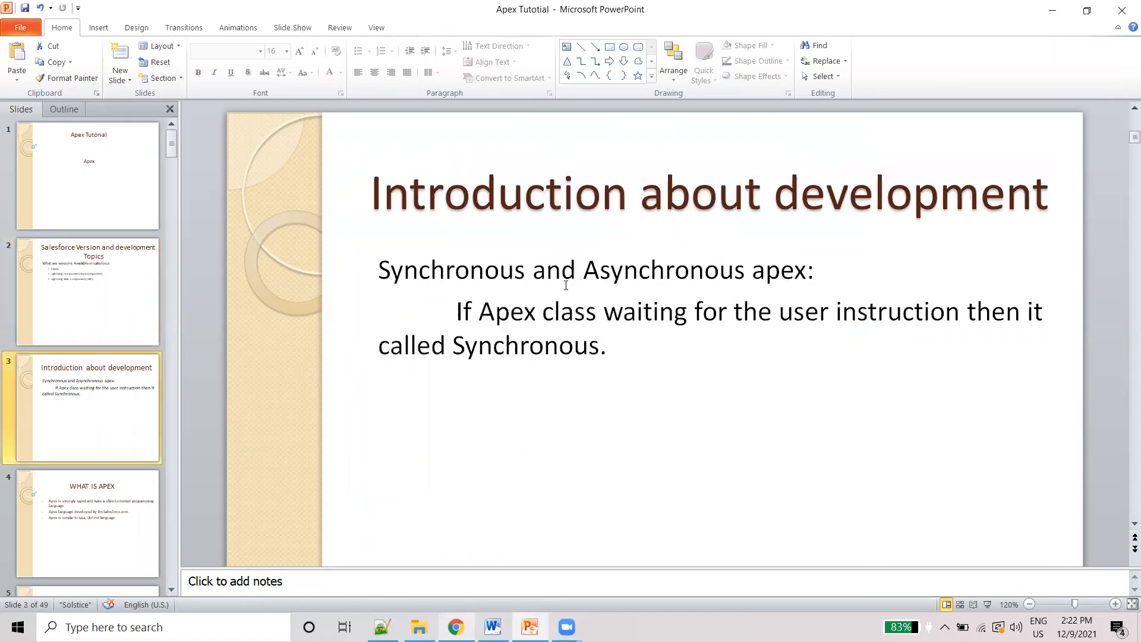
mouse_move(472, 300)
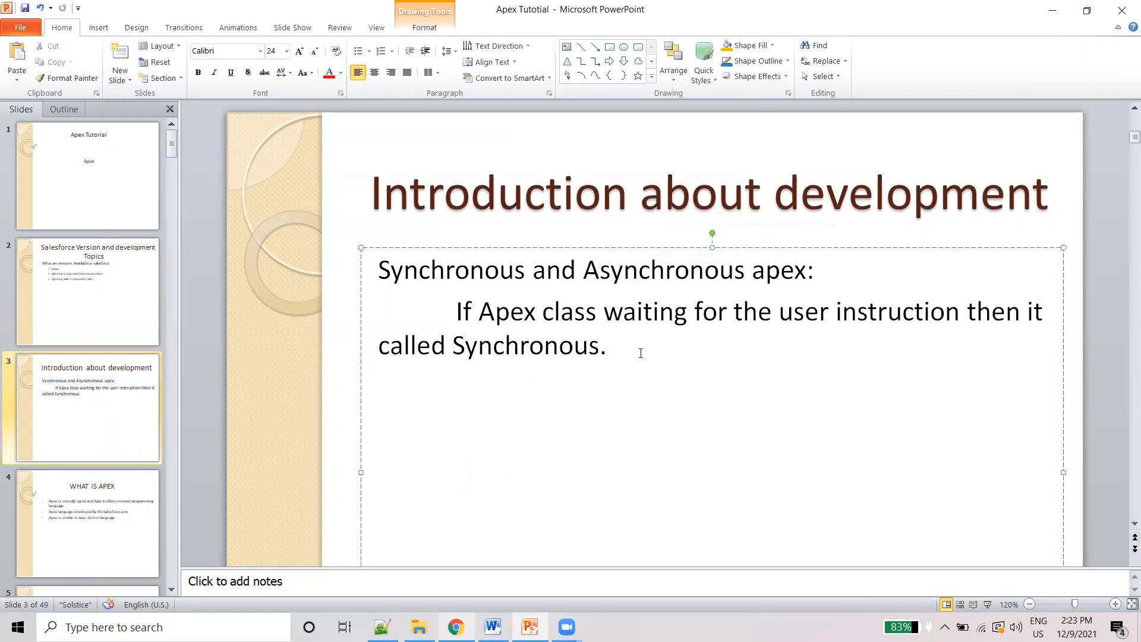
double_click(663, 269)
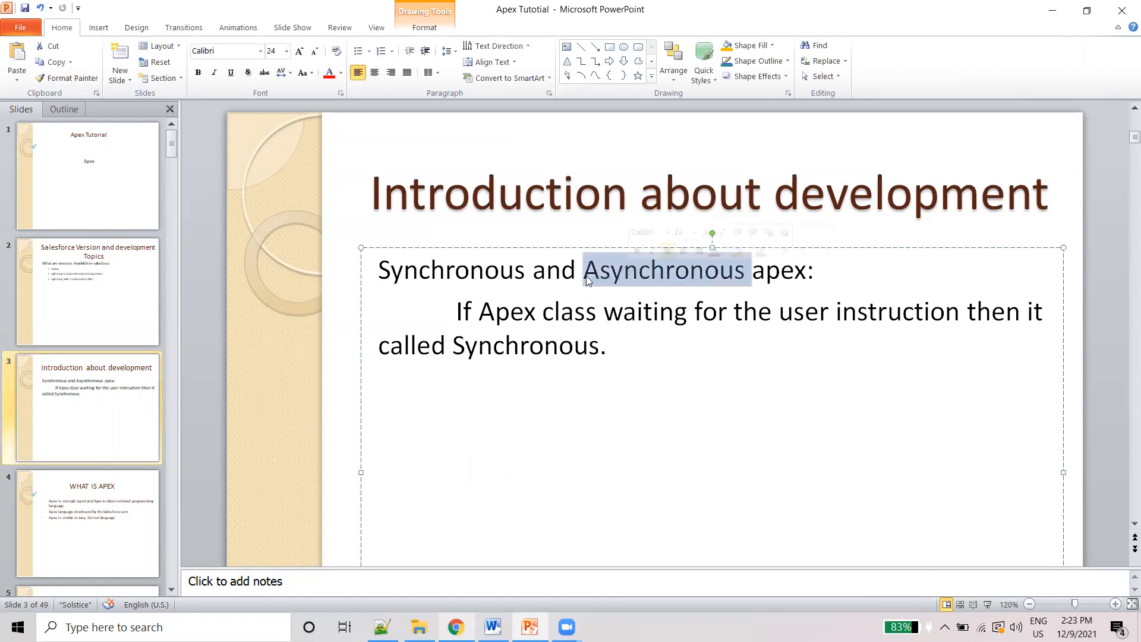
double_click(494, 310)
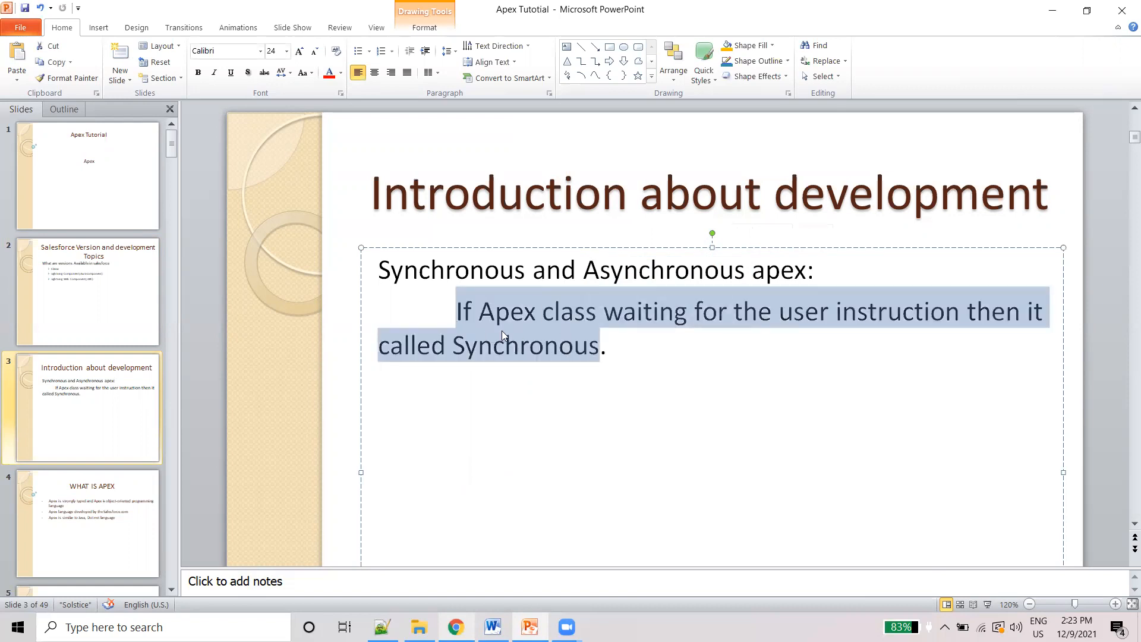
left_click(497, 343)
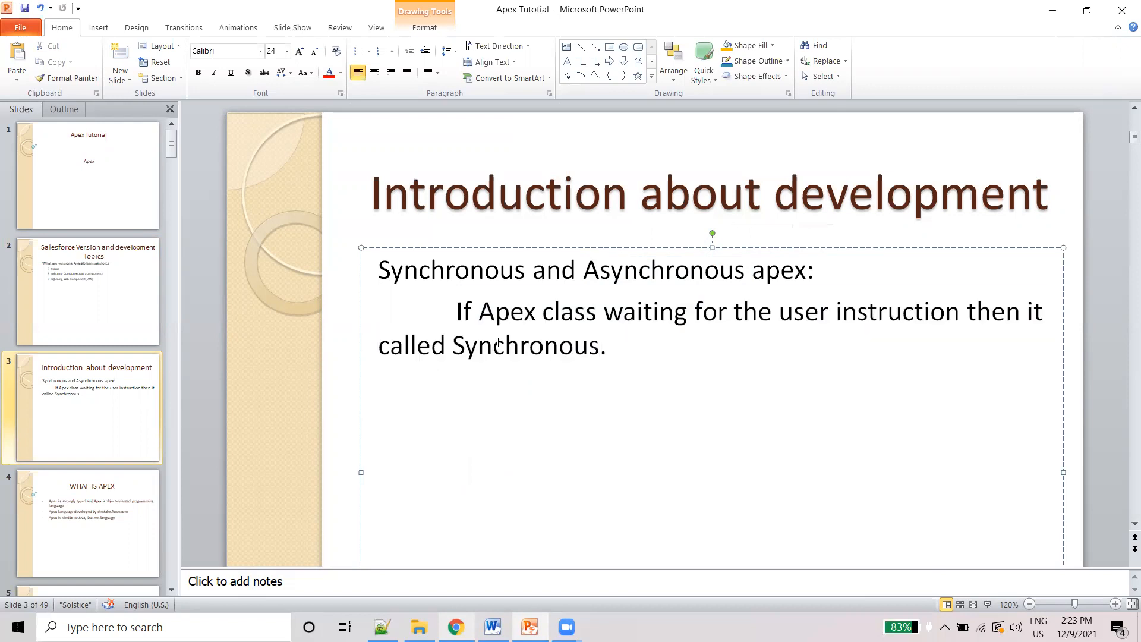
mouse_move(104, 504)
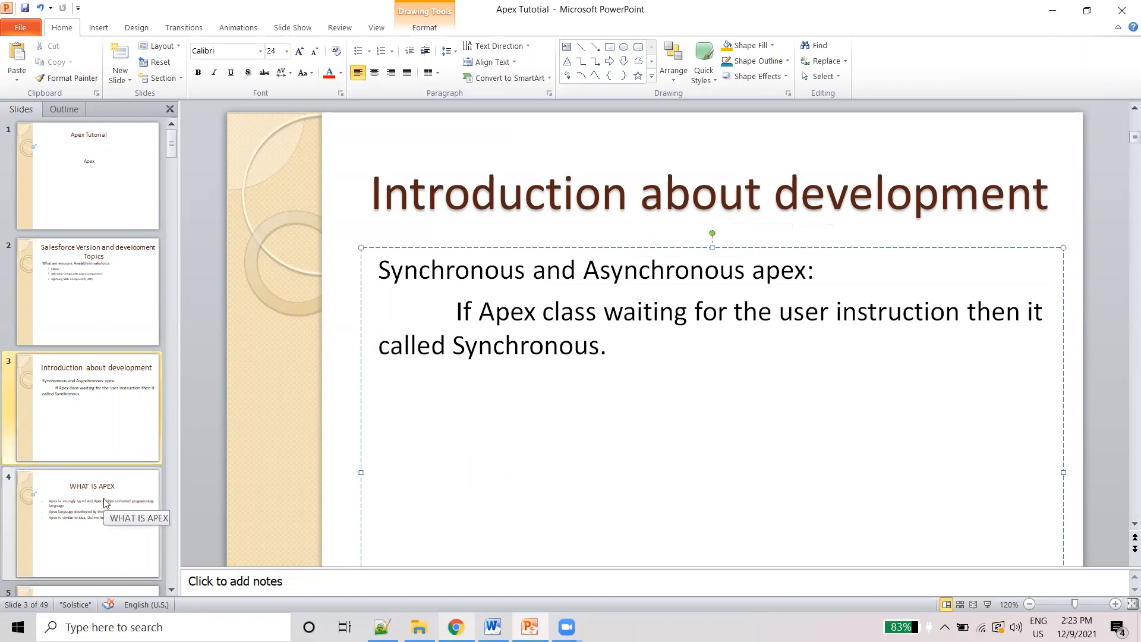